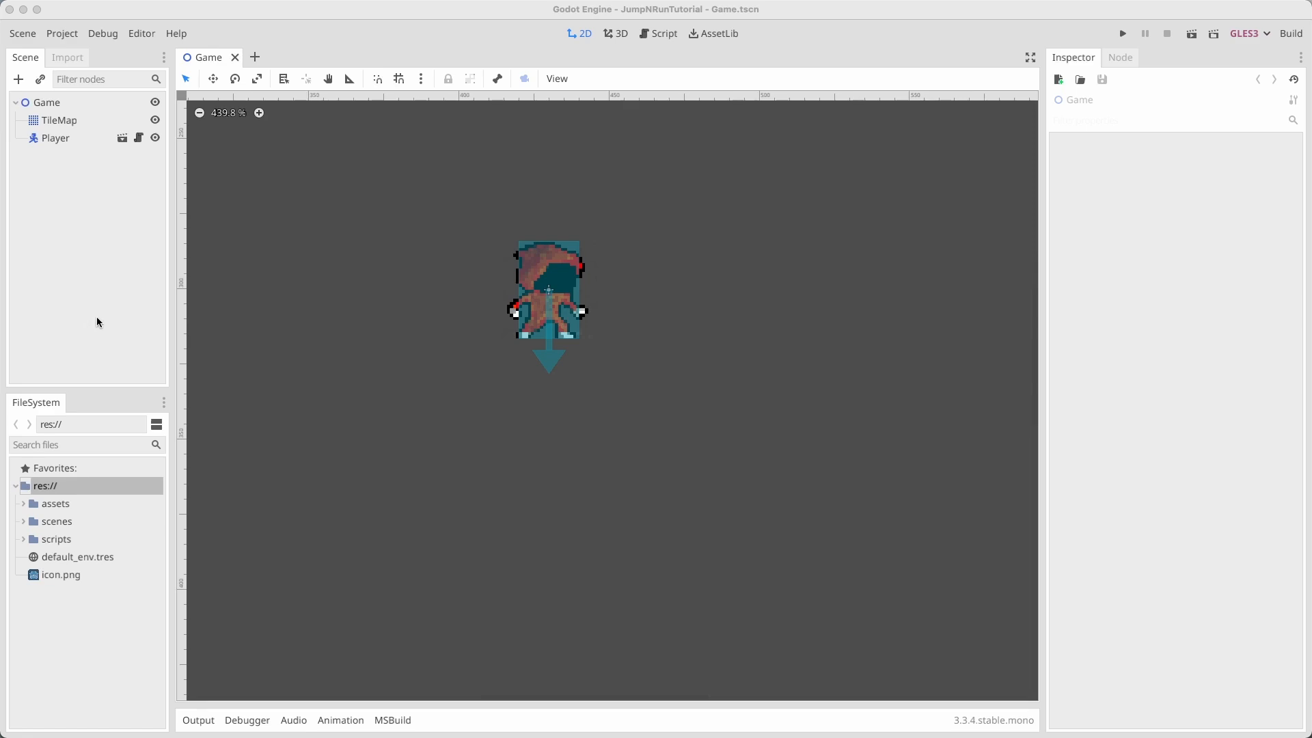
mouse_move(79, 391)
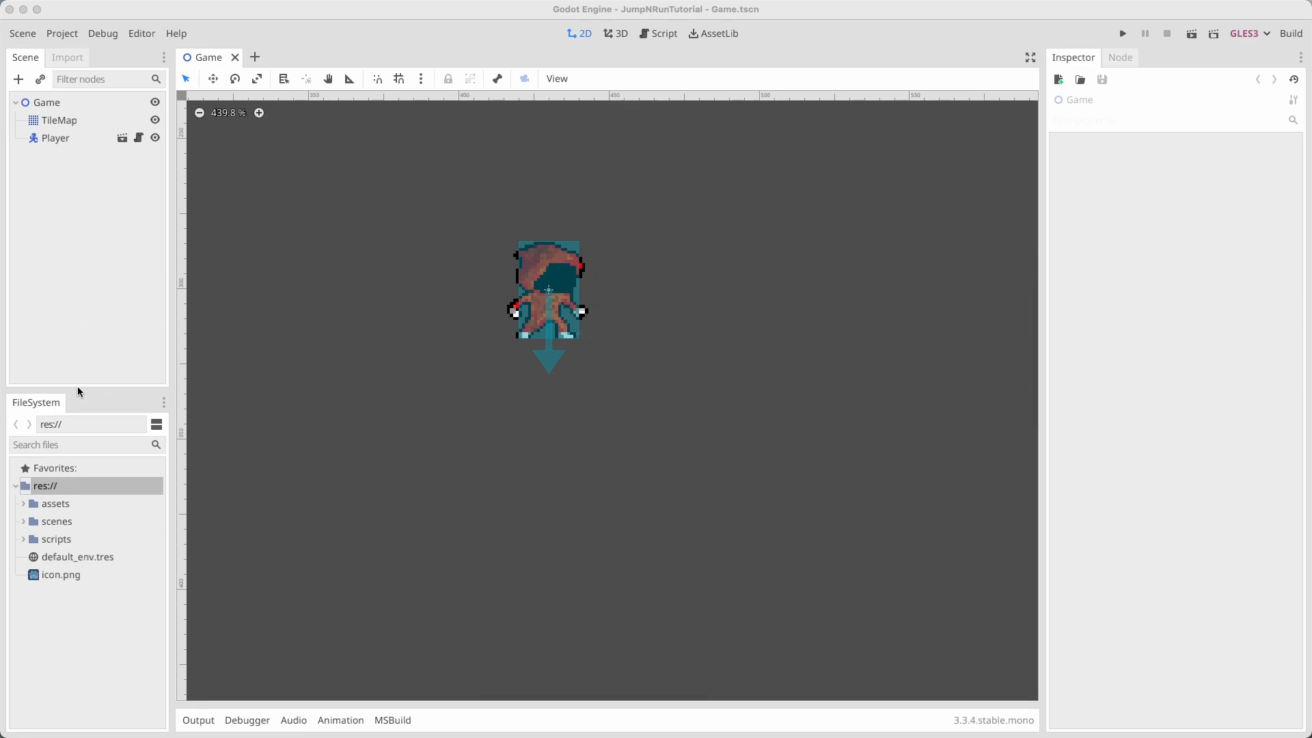
mouse_move(193, 519)
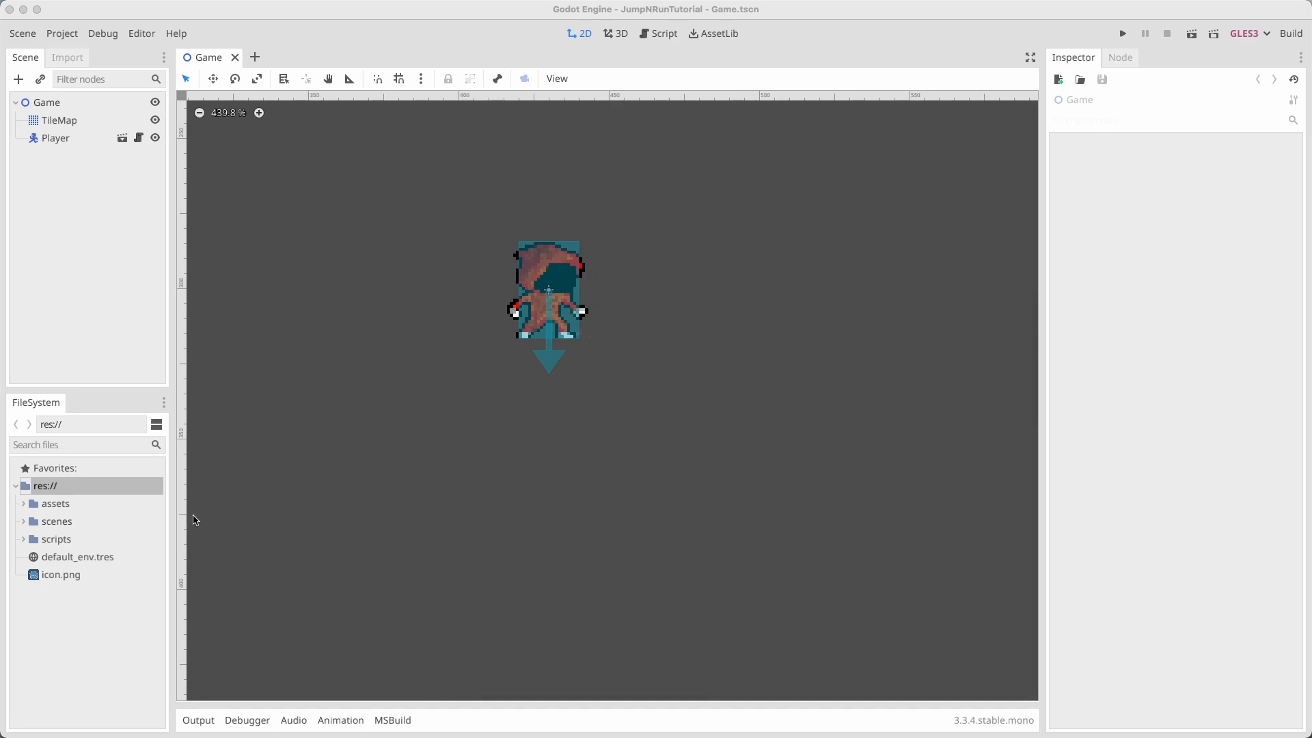
Step: Expand the assets folder and select slime.png to show its import settings and preview
click(56, 503)
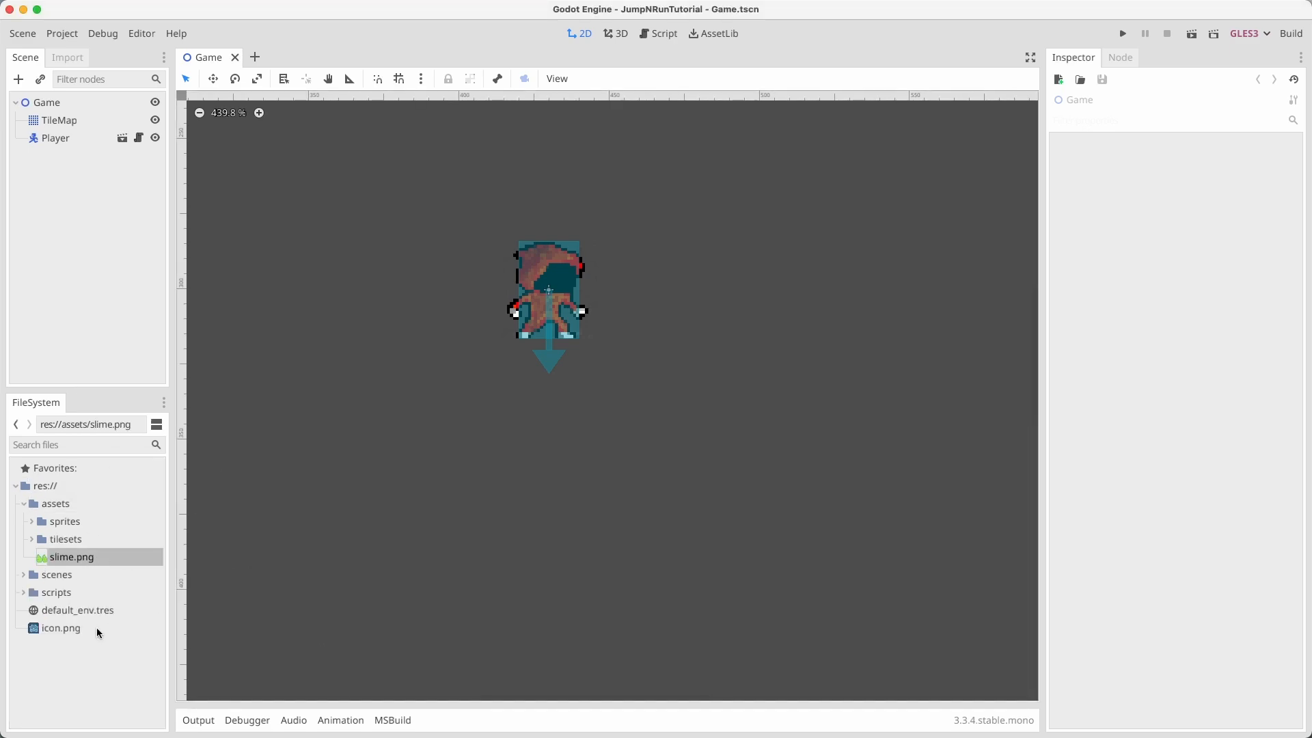
click(67, 56)
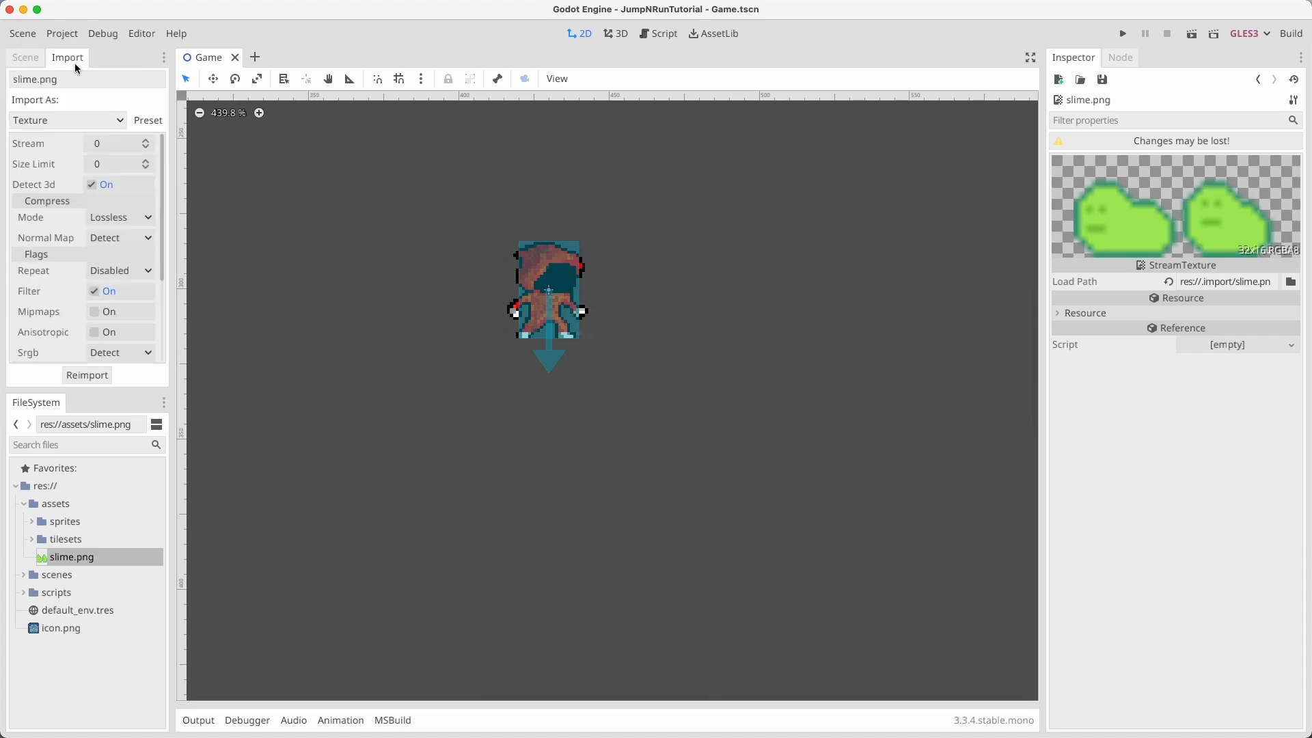
Step: Create a scenes/slime folder and a Slime scene with a slime.png AnimatedSprite and CollisionShape2D
right_click(57, 574)
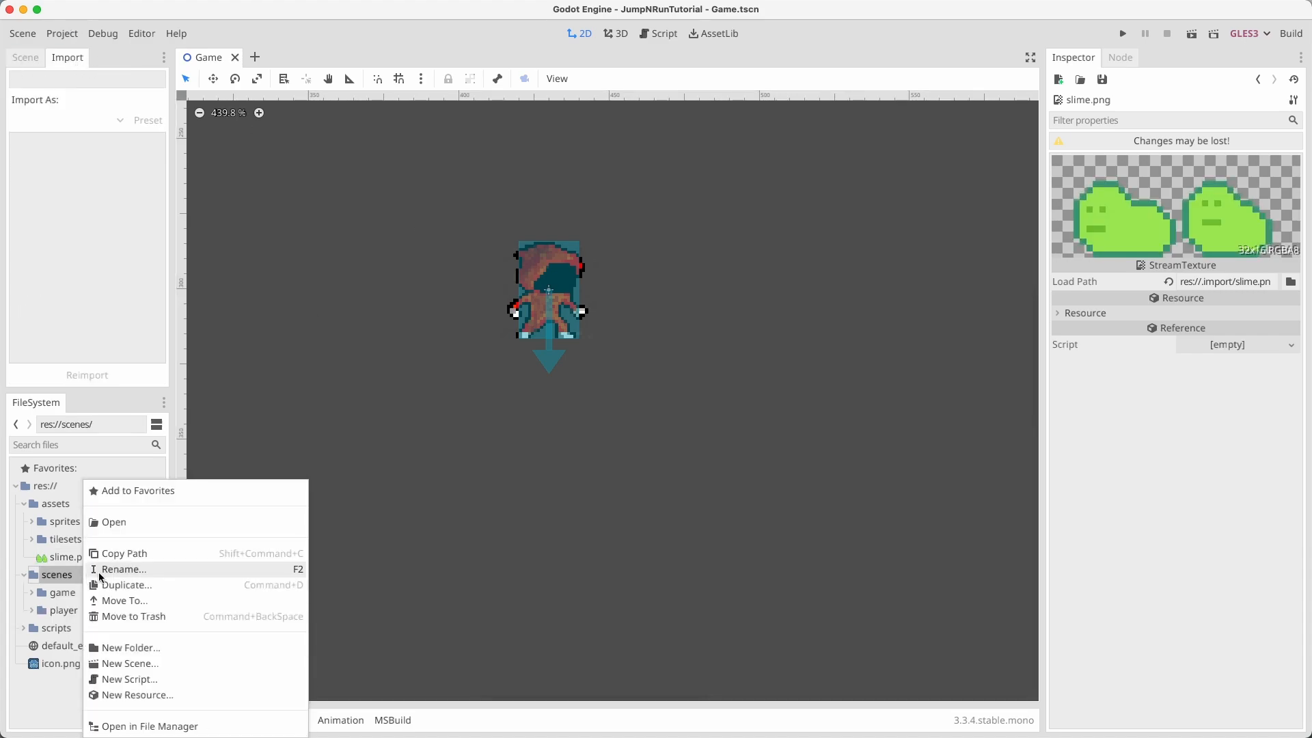
click(130, 648)
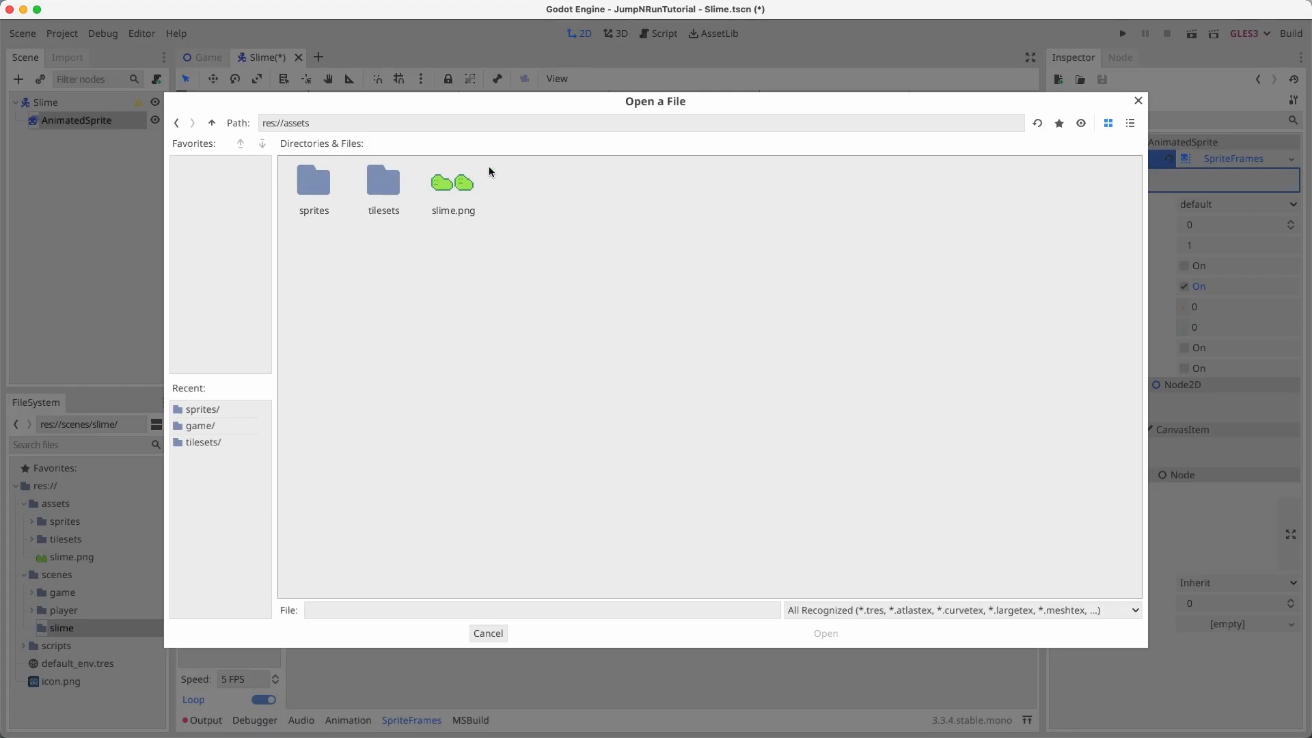
double_click(453, 180)
text(Cl)
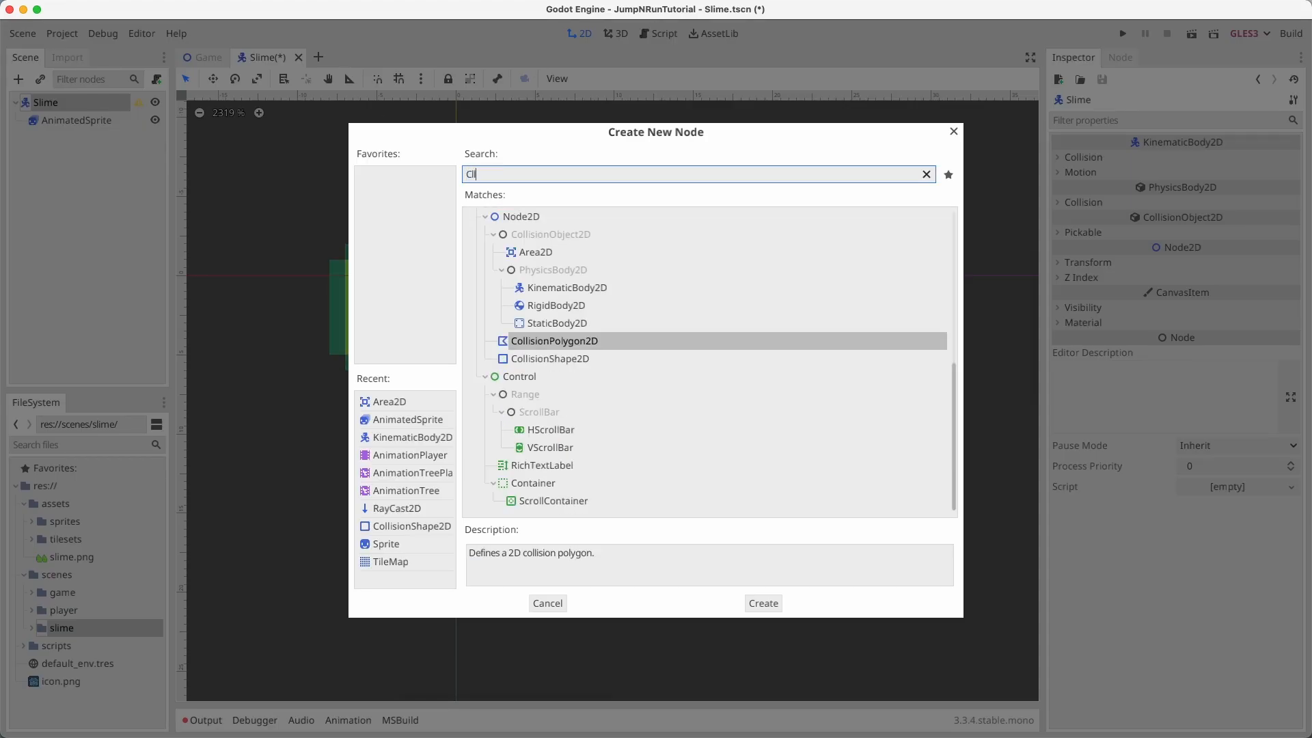
click(761, 603)
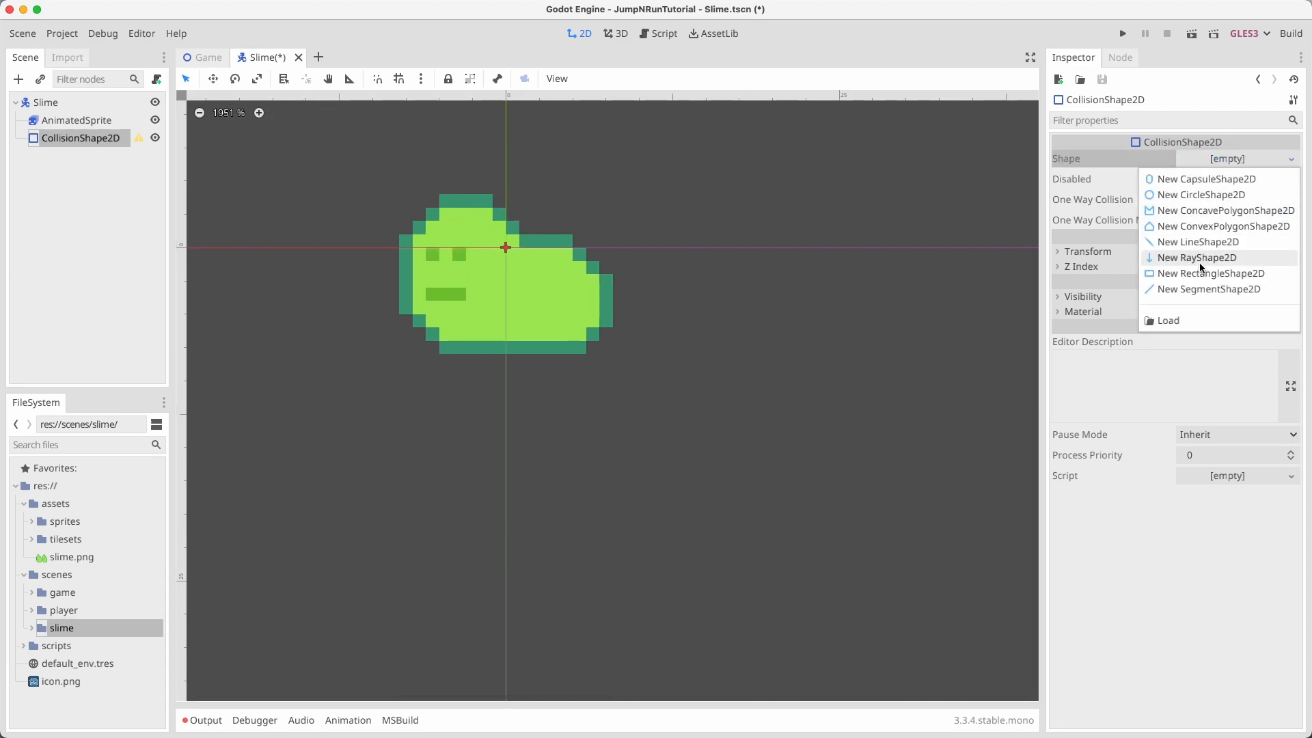
mouse_move(1196, 210)
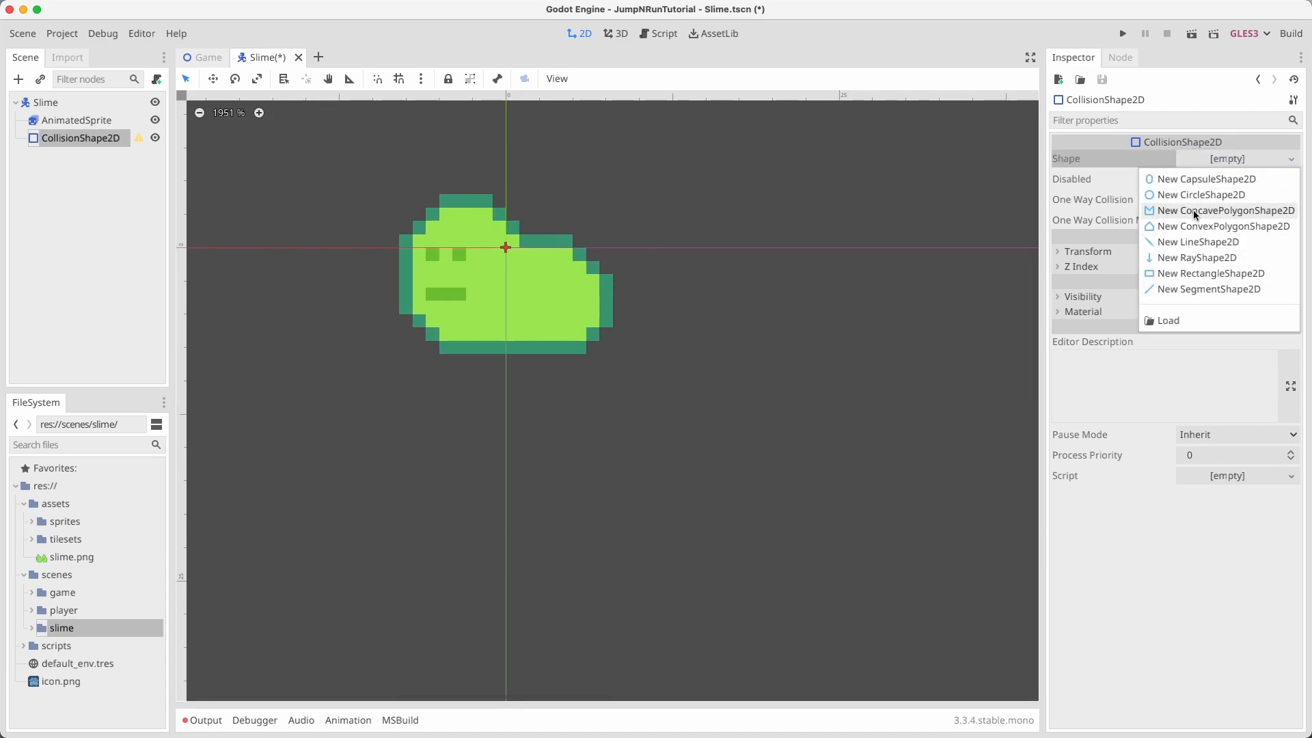
click(1205, 178)
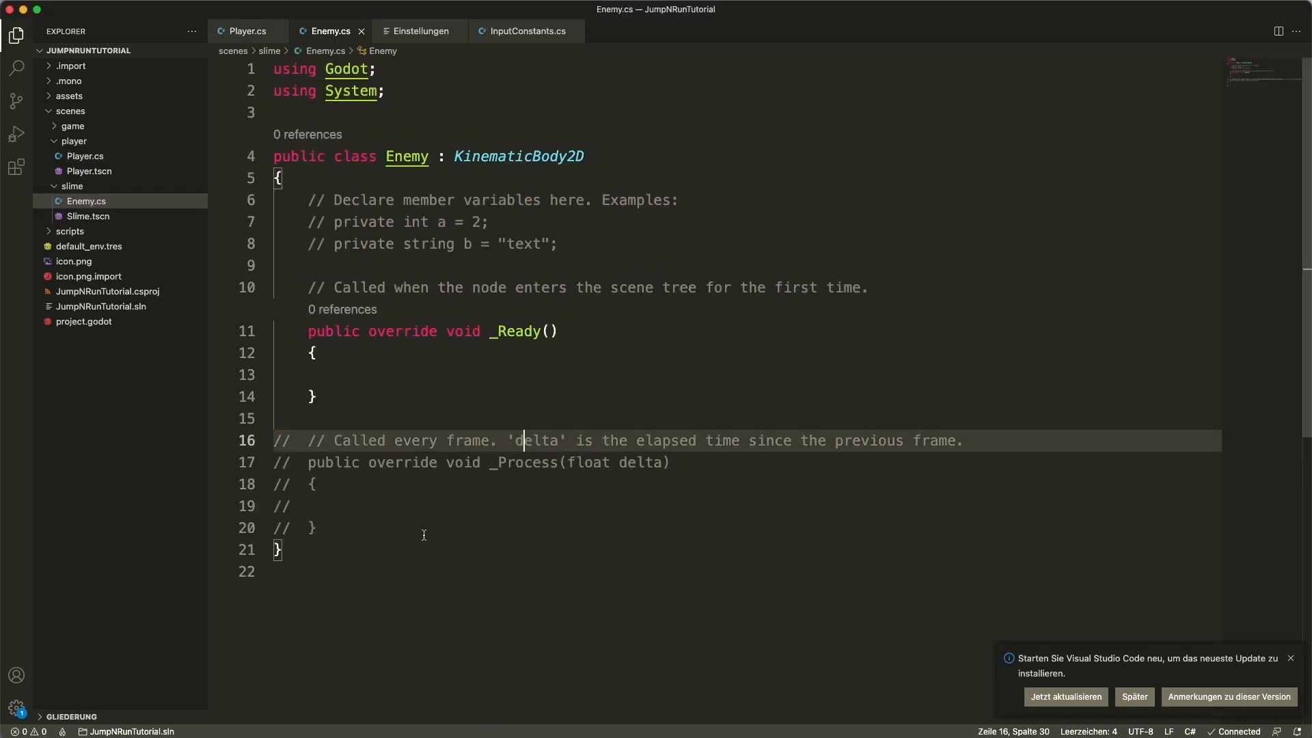
Step: Add G and MASS constants, a Vector2.Zero move field, and an applyGravity(delta) call to Enemy.cs
text(public void Apply)
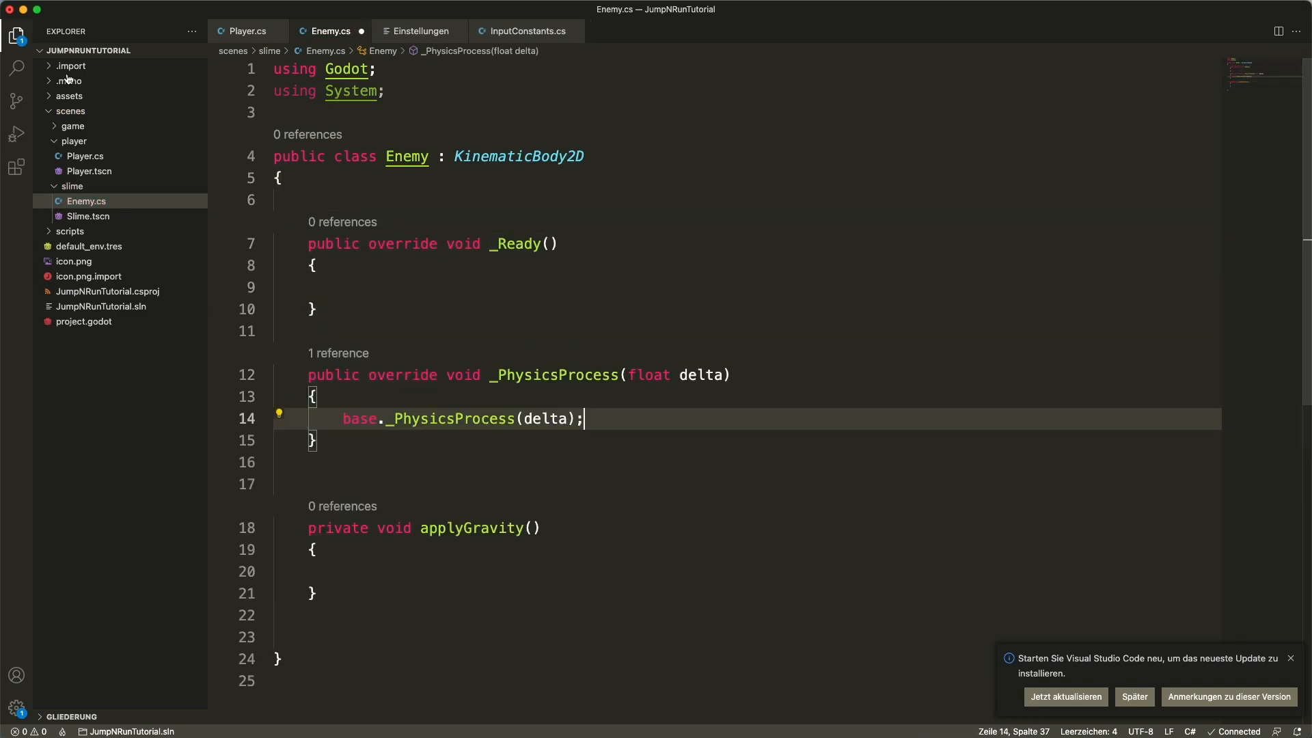
text(applyGravity(delta))
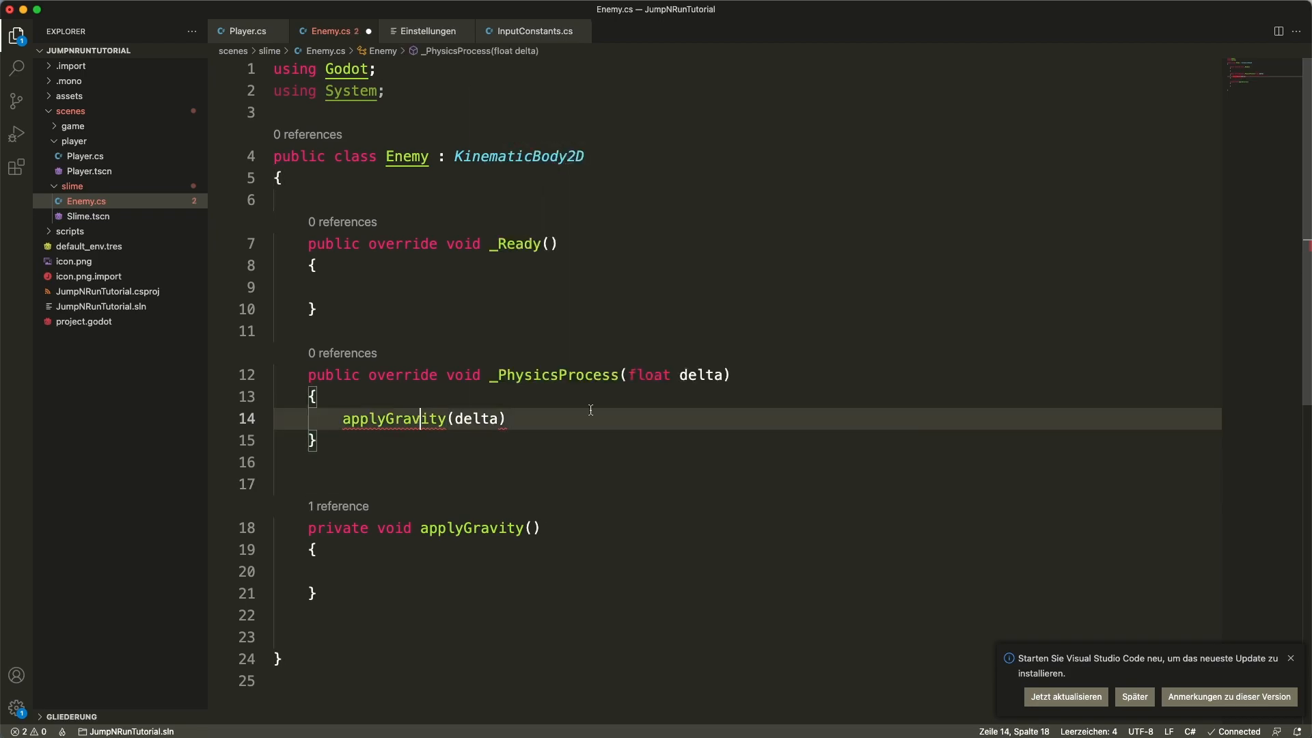
text(private v)
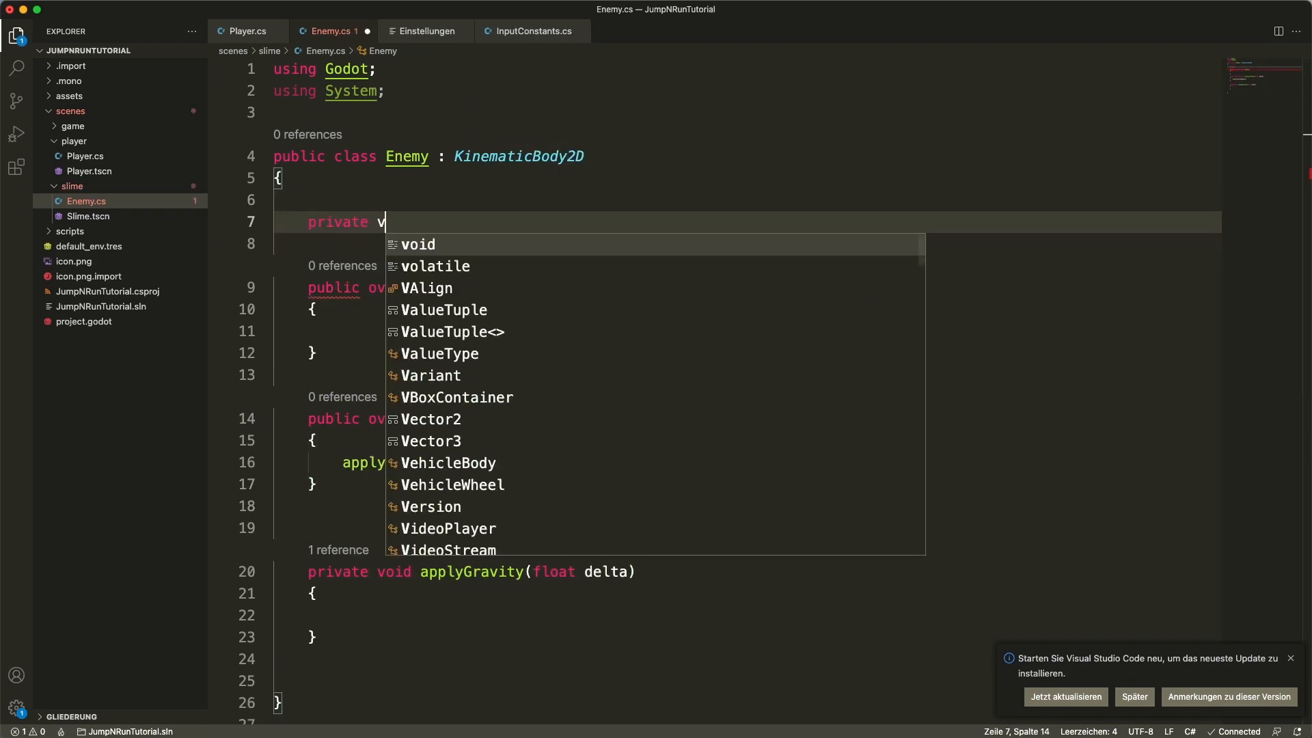
text(Vector2 move;)
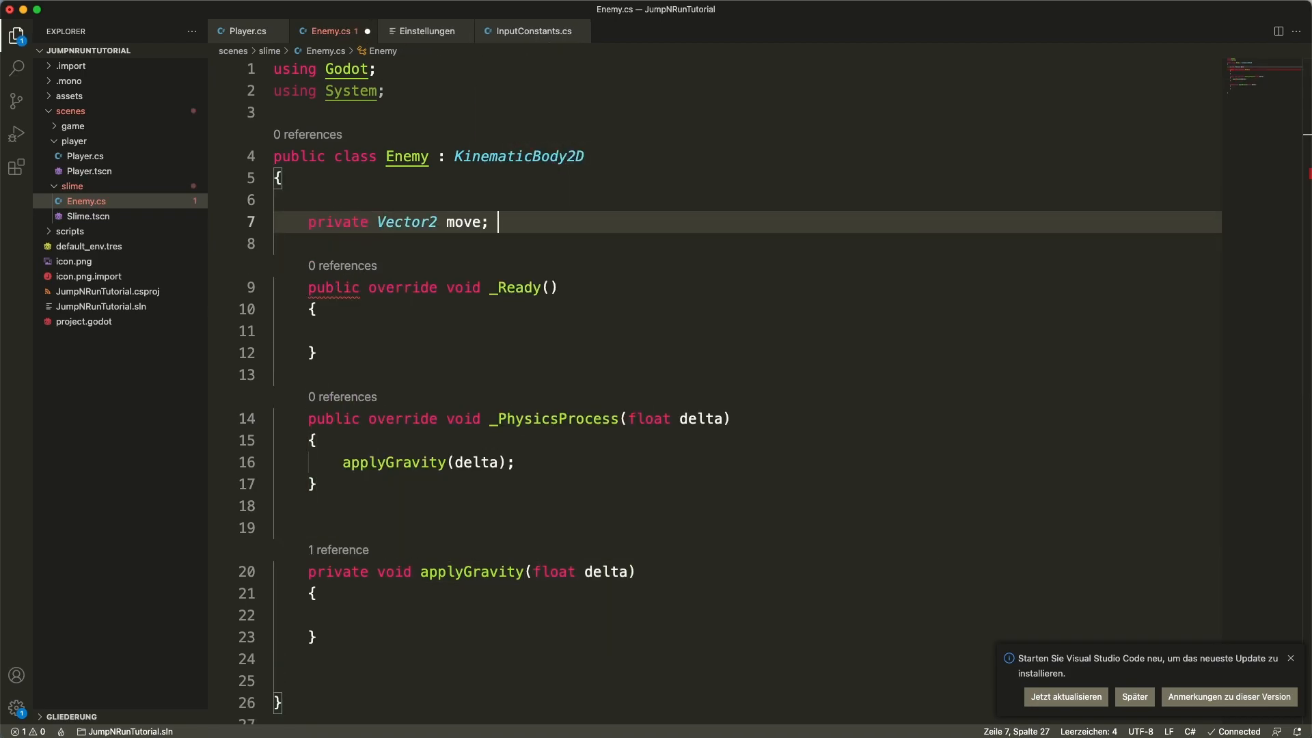
text(= Vector2.Zero)
text(const float MASS)
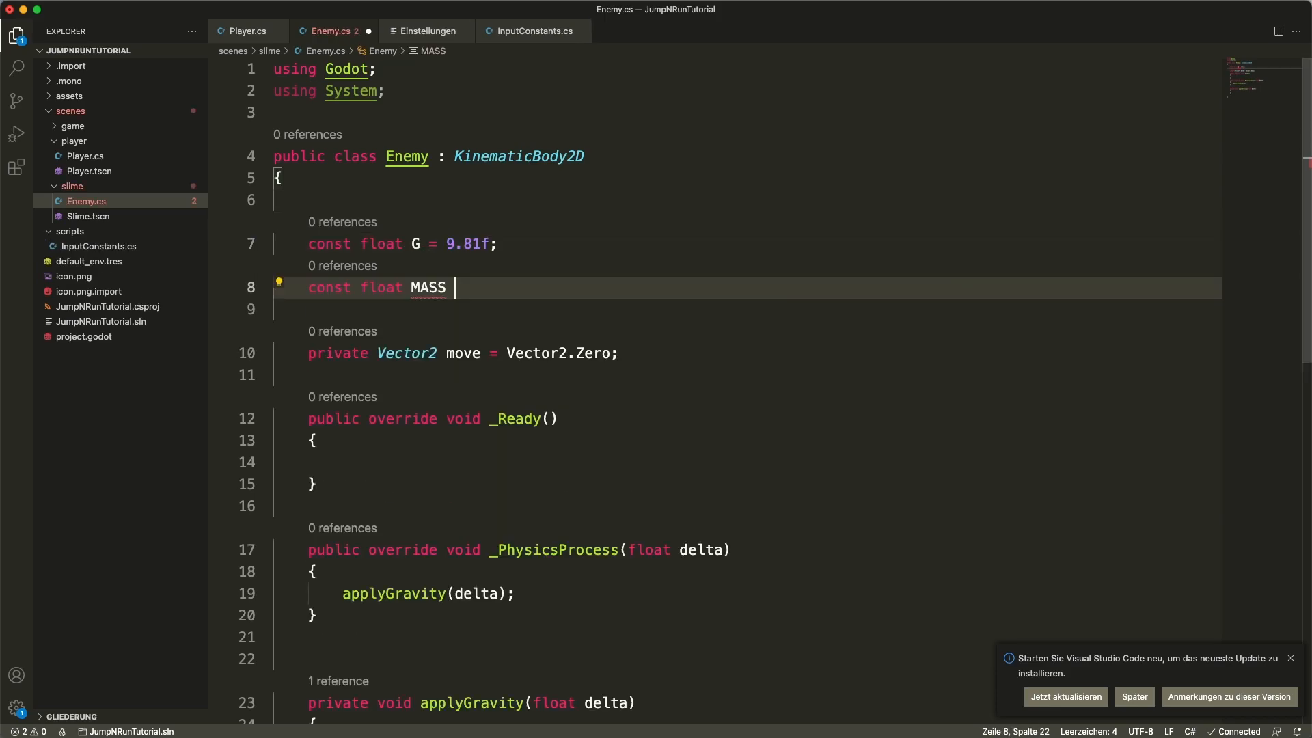
text(= .8fM;)
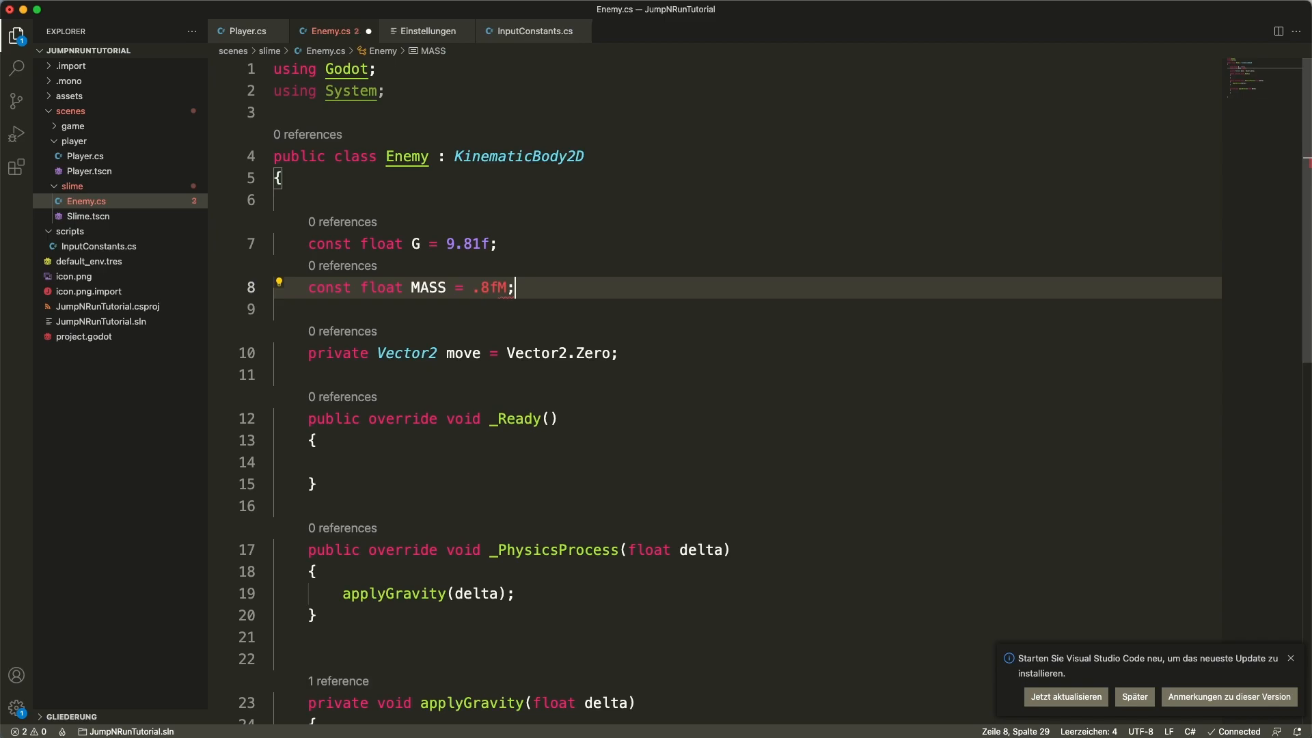
scroll(down, 3)
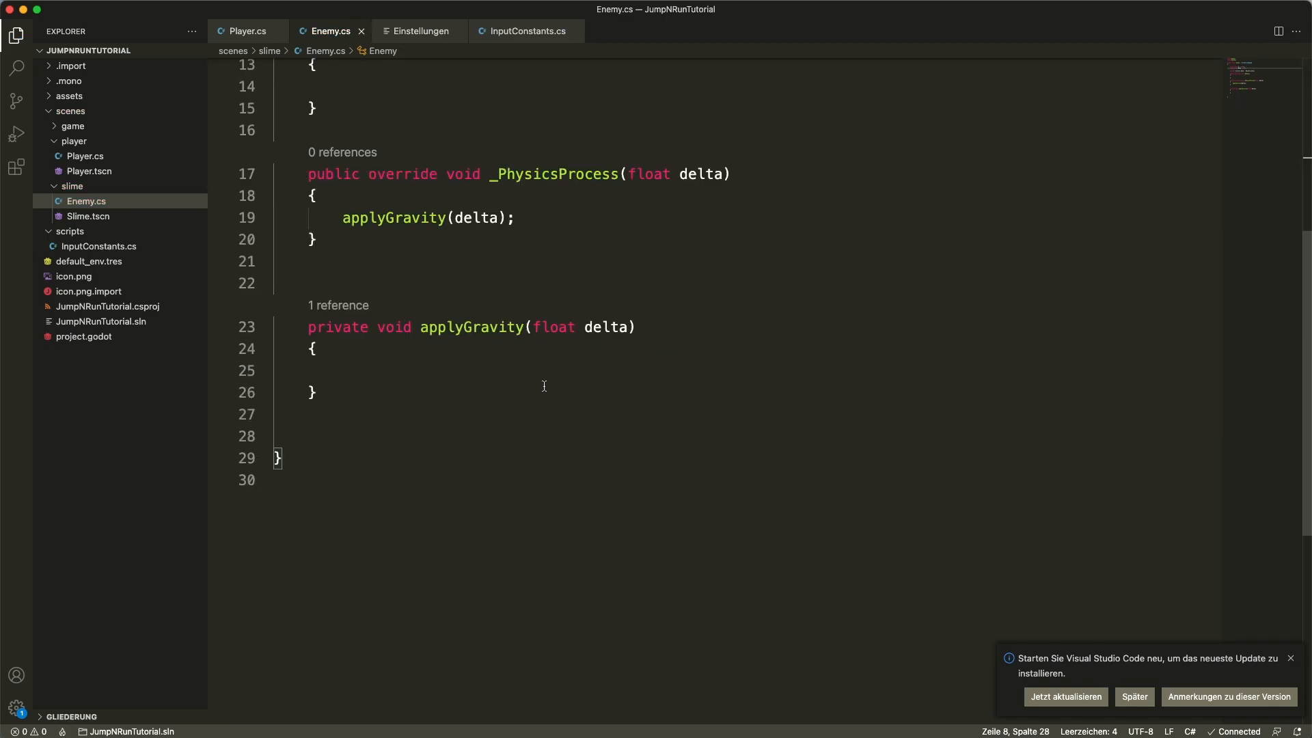
text(move.y)
text(private)
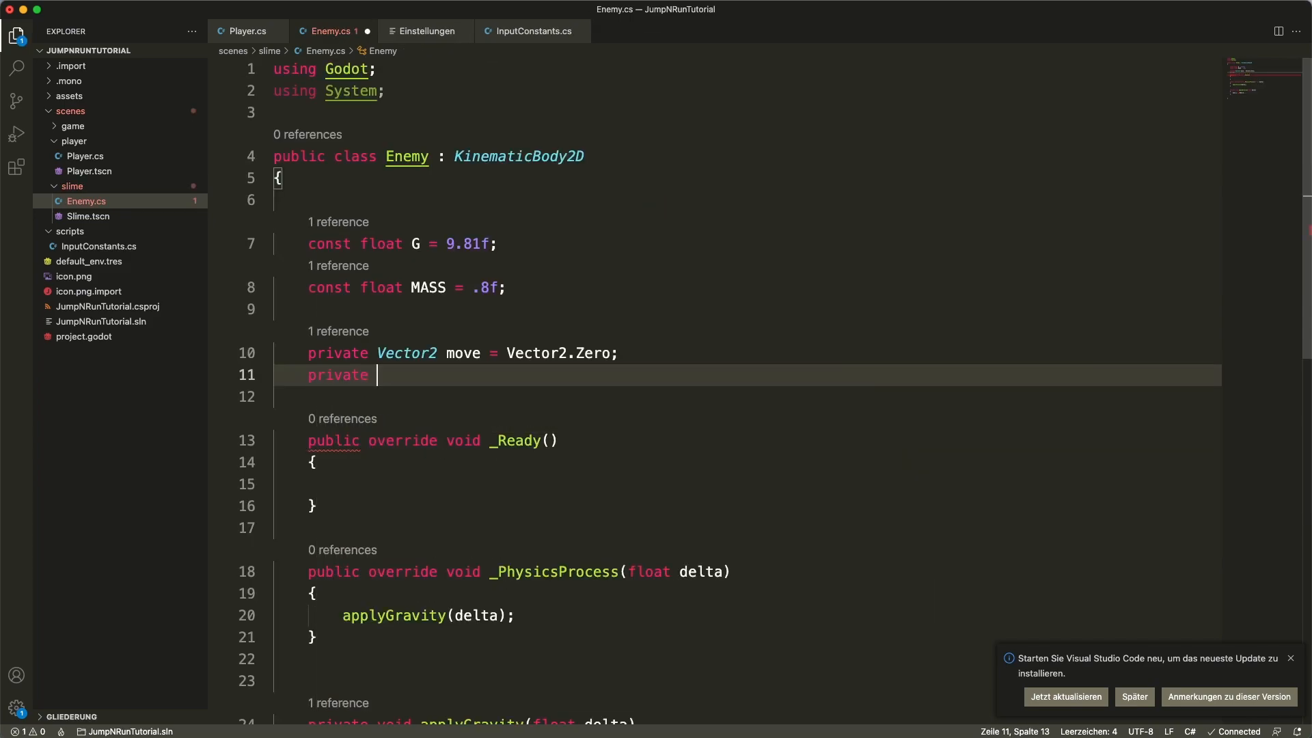
Step: Add moveDir = -1 and SPEED = 20, gravity on move.y, and handleMove setting move.x
text(int moveDir = -1;)
click(747, 309)
text(const float)
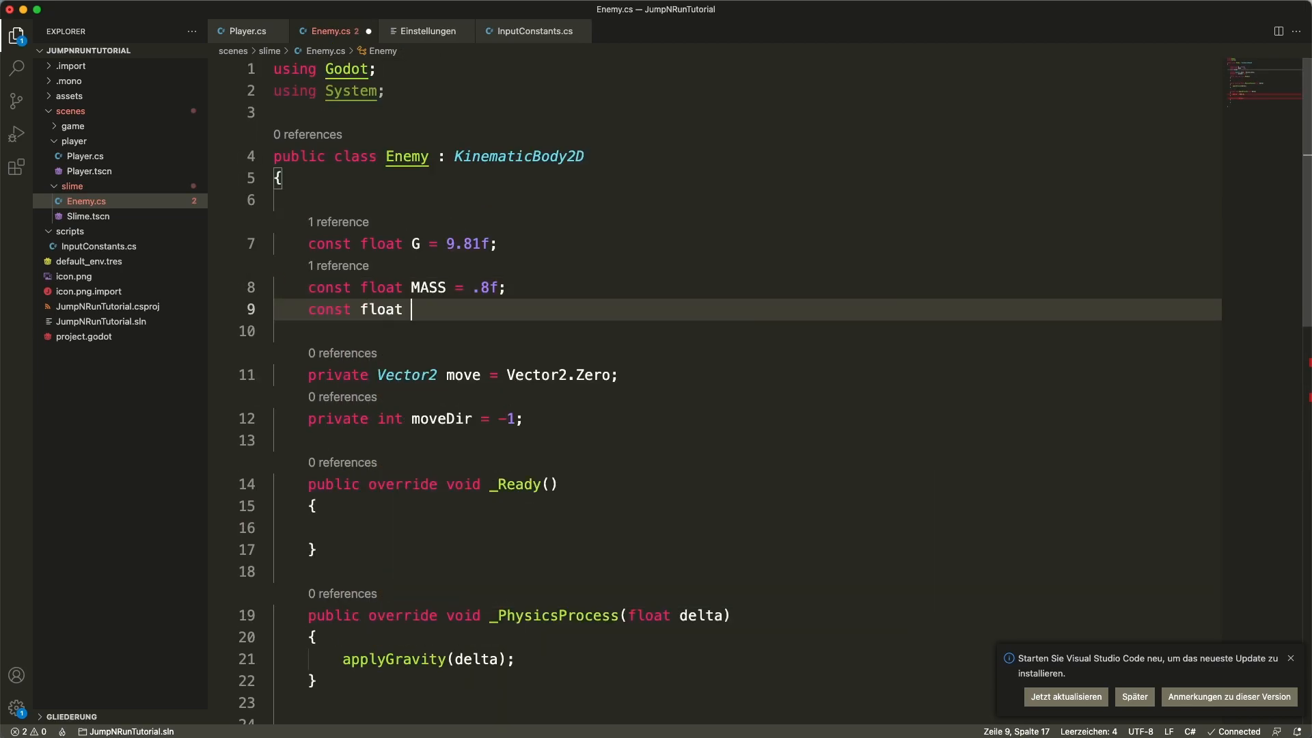
text(SPEED = 20)
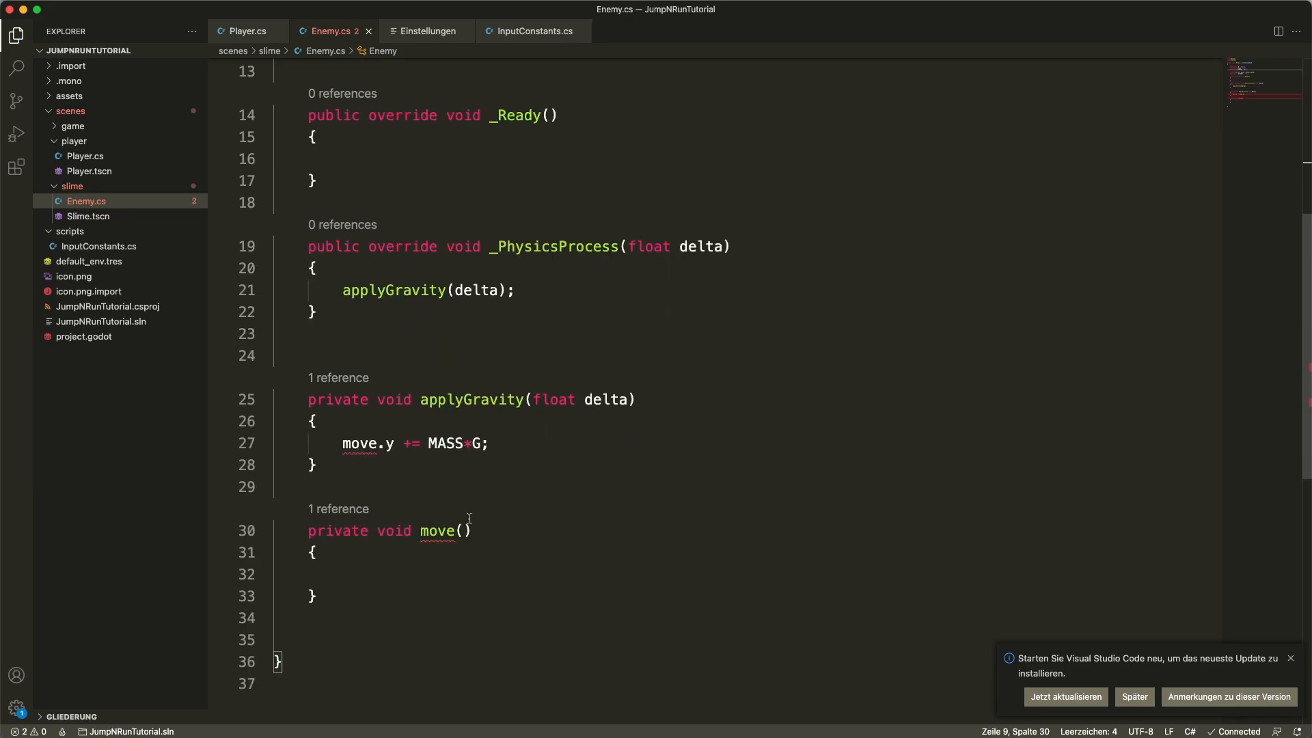
text(handleM)
click(747, 574)
text(move.x)
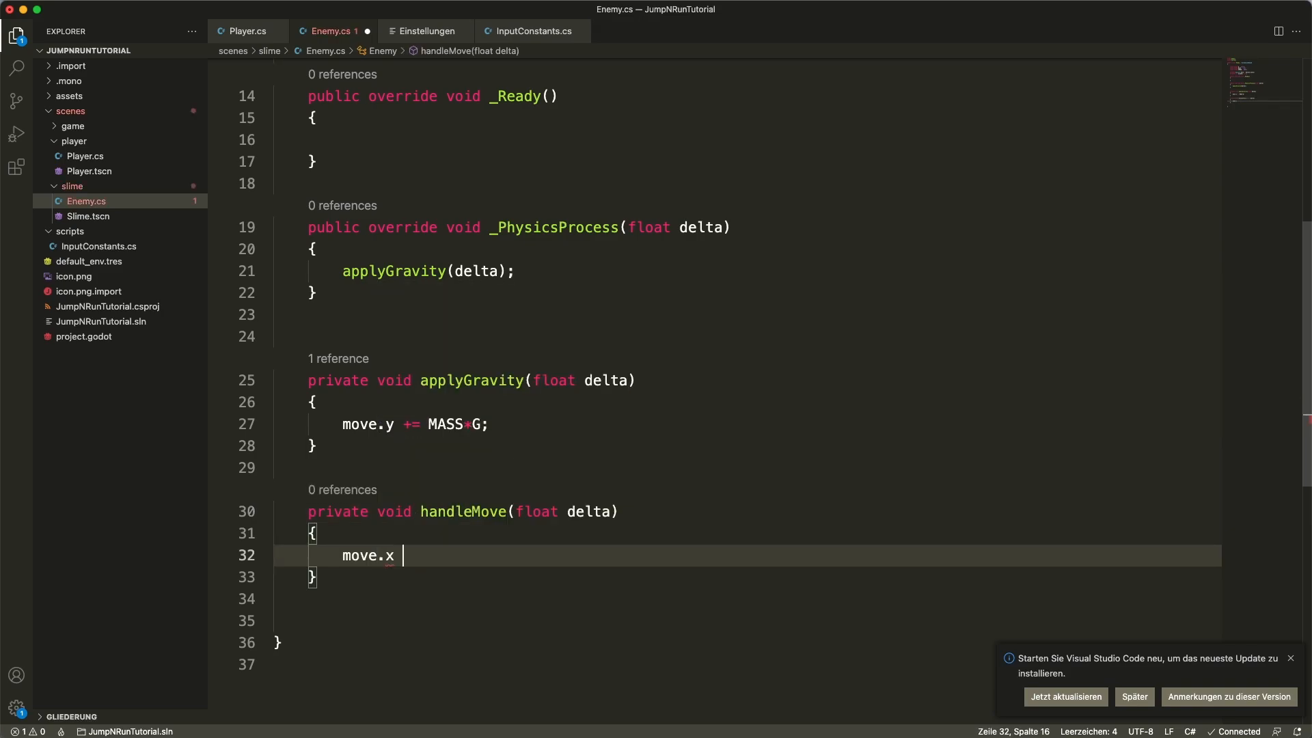
text(= moveDir*SPEED;)
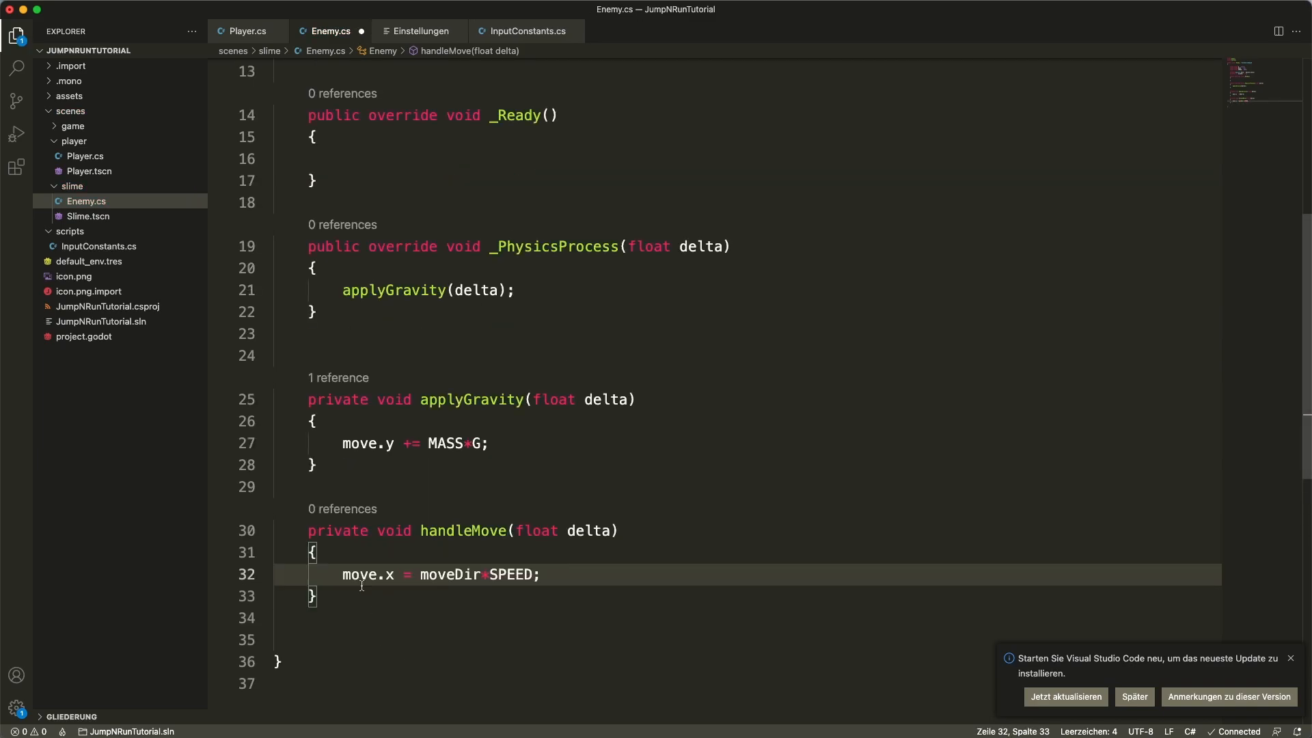
click(313, 552)
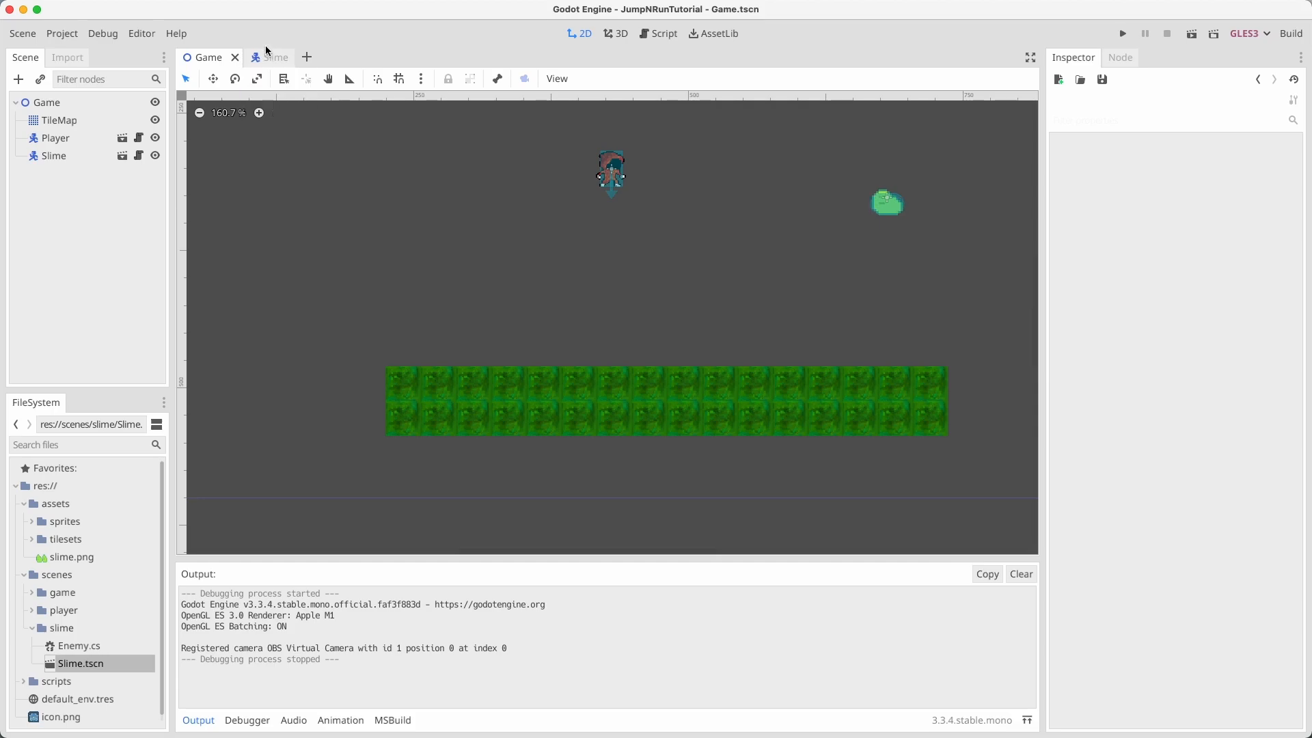
Step: Return to the Slime scene tab after testing the instanced Slime in Game
click(276, 57)
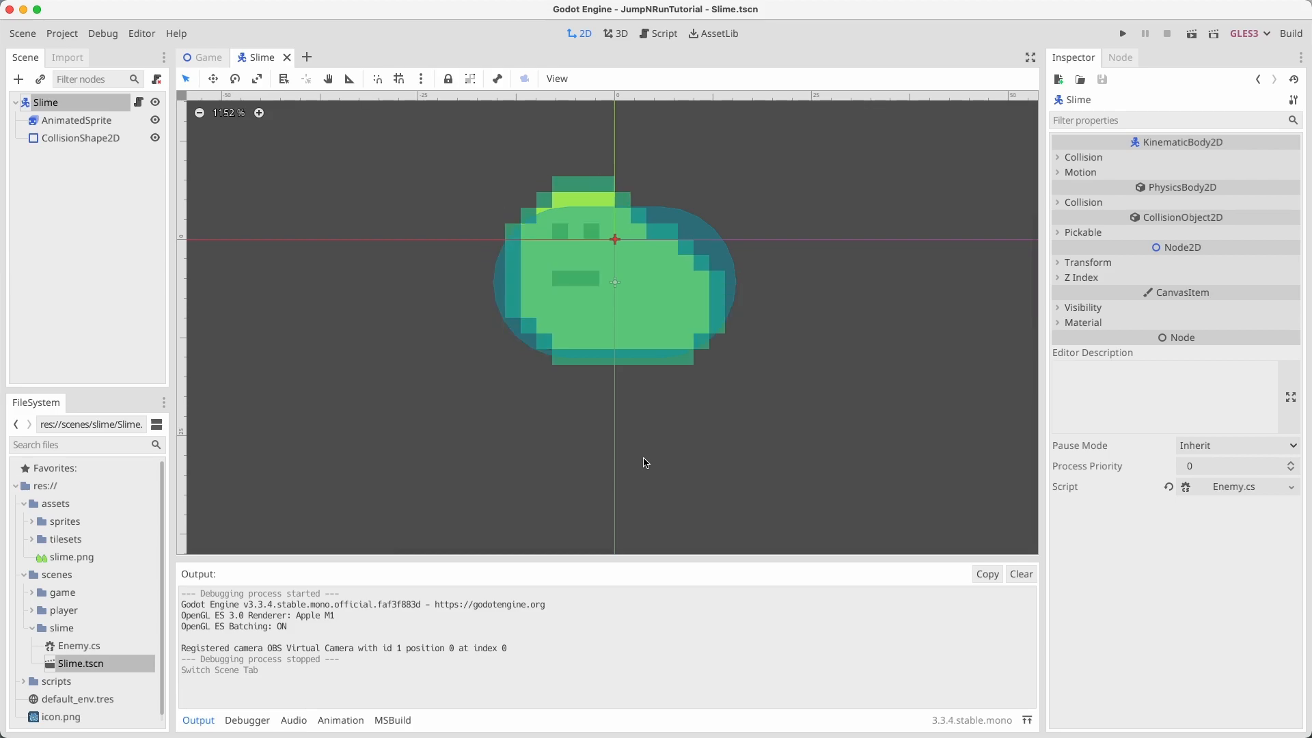
Step: Add RayCastDownLeft, RayCastDownRight and RayCastLook RayCast2D nodes, moving RayCastDownLeft to (-18, 0)
click(18, 79)
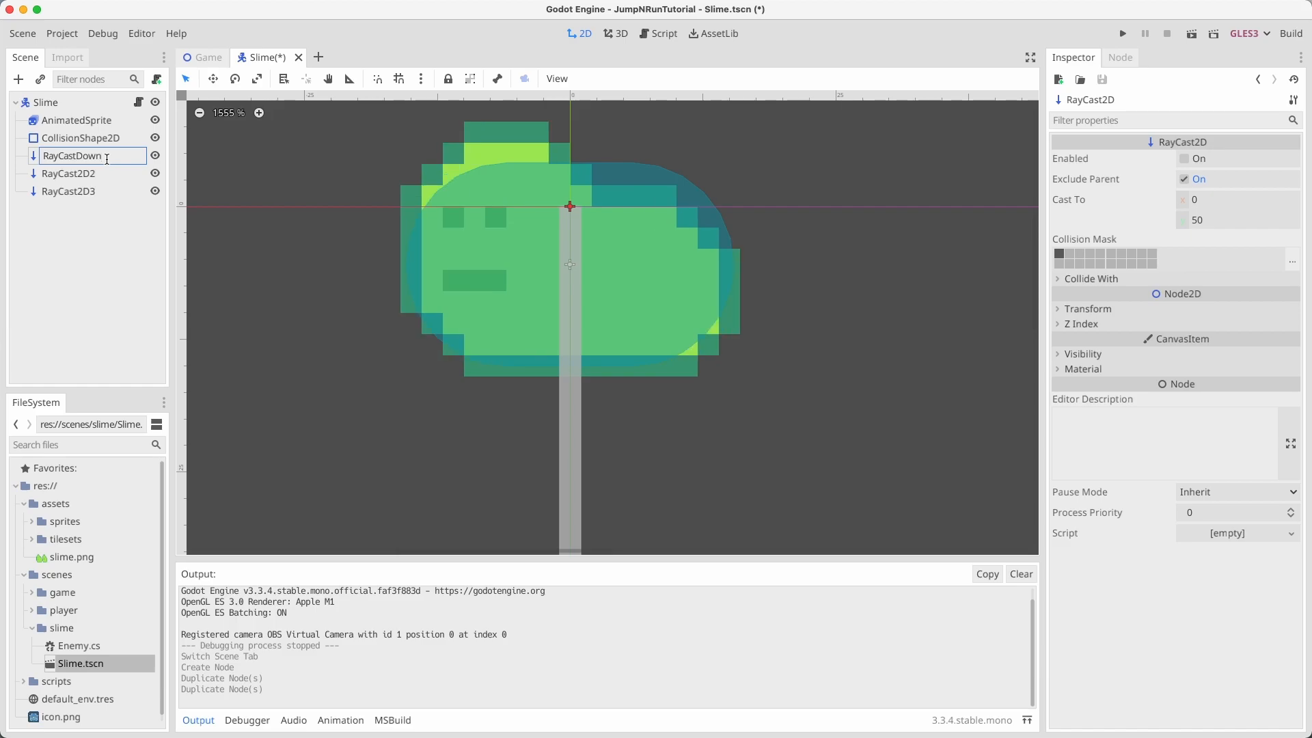
text(RayCastDownLeft)
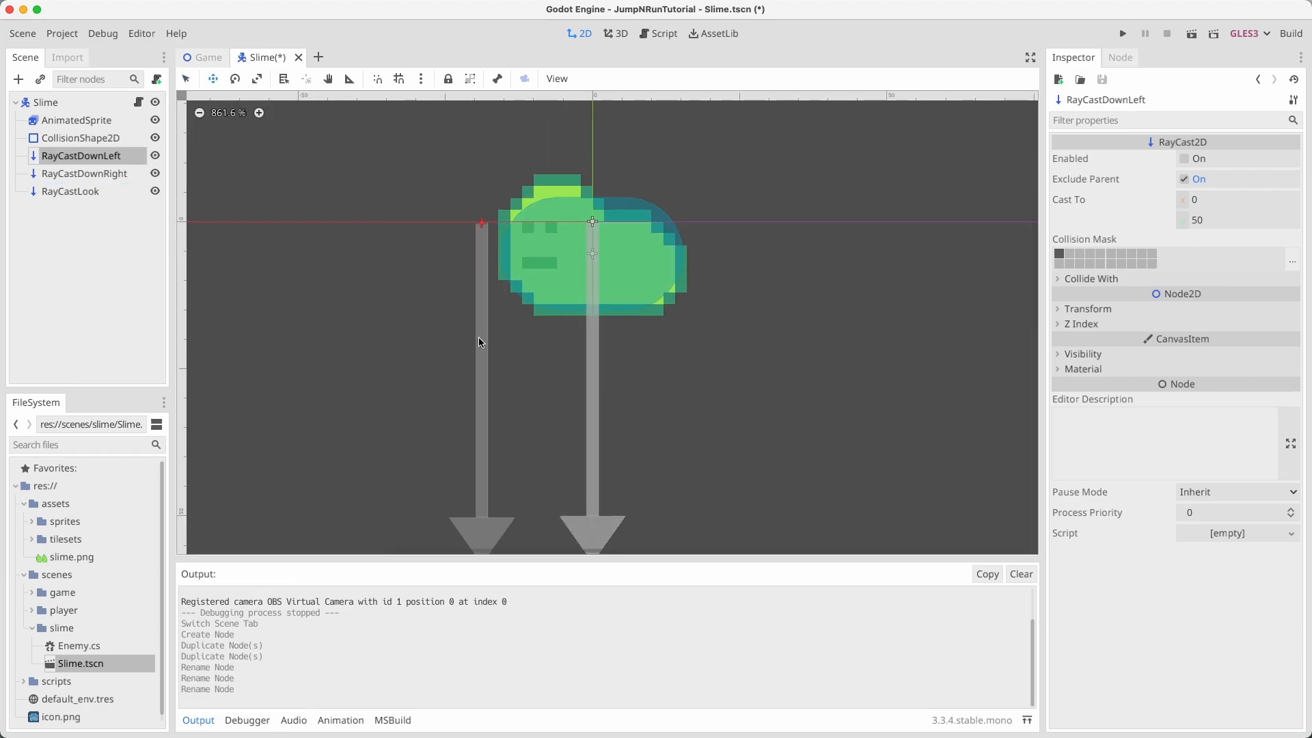
click(86, 173)
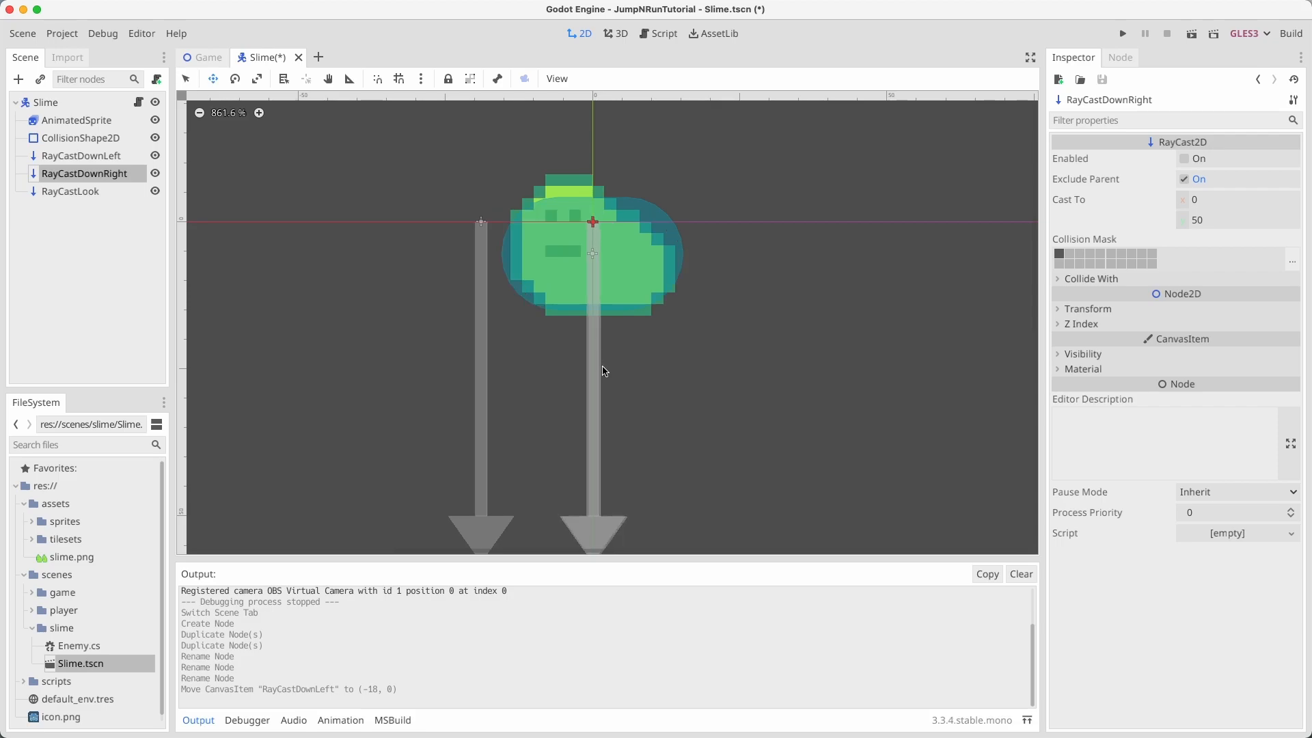
click(70, 191)
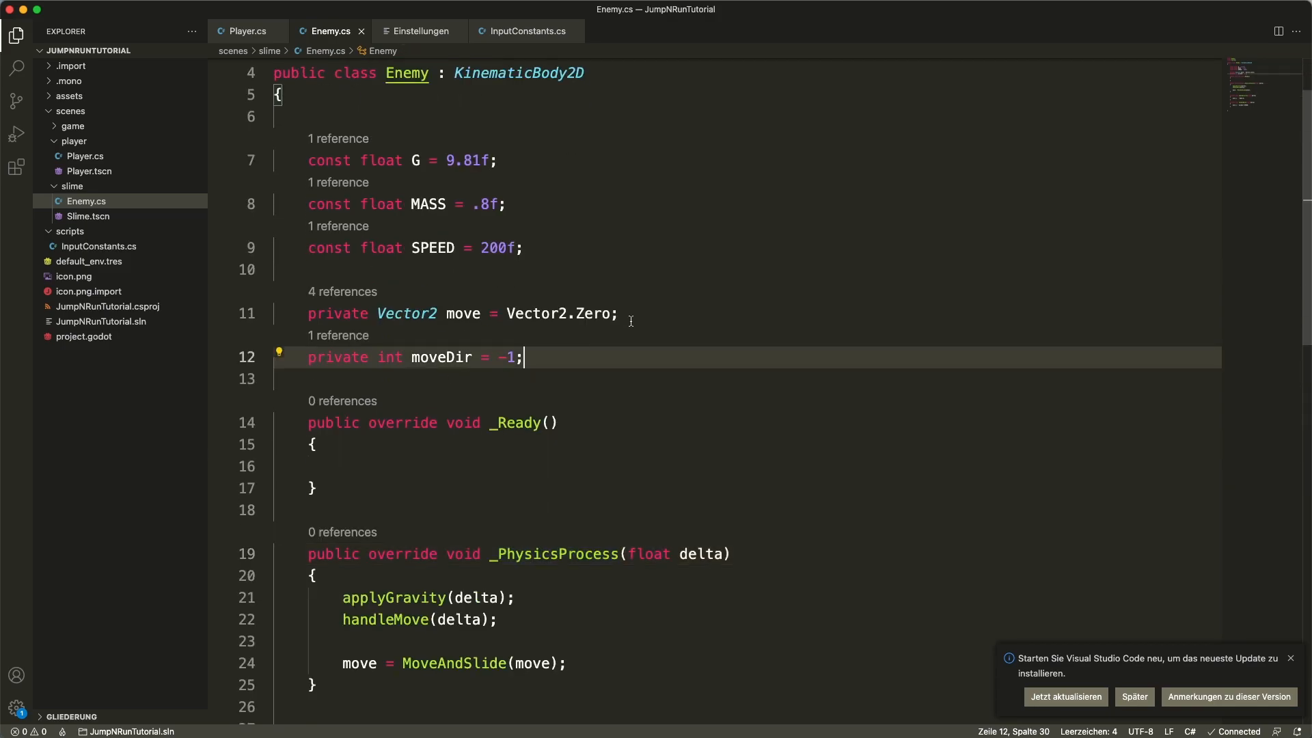
Step: Declare a RayCast2D[2] downCasts array and lookAheadCast, and fetch both down raycasts in _Ready
text(private RayC)
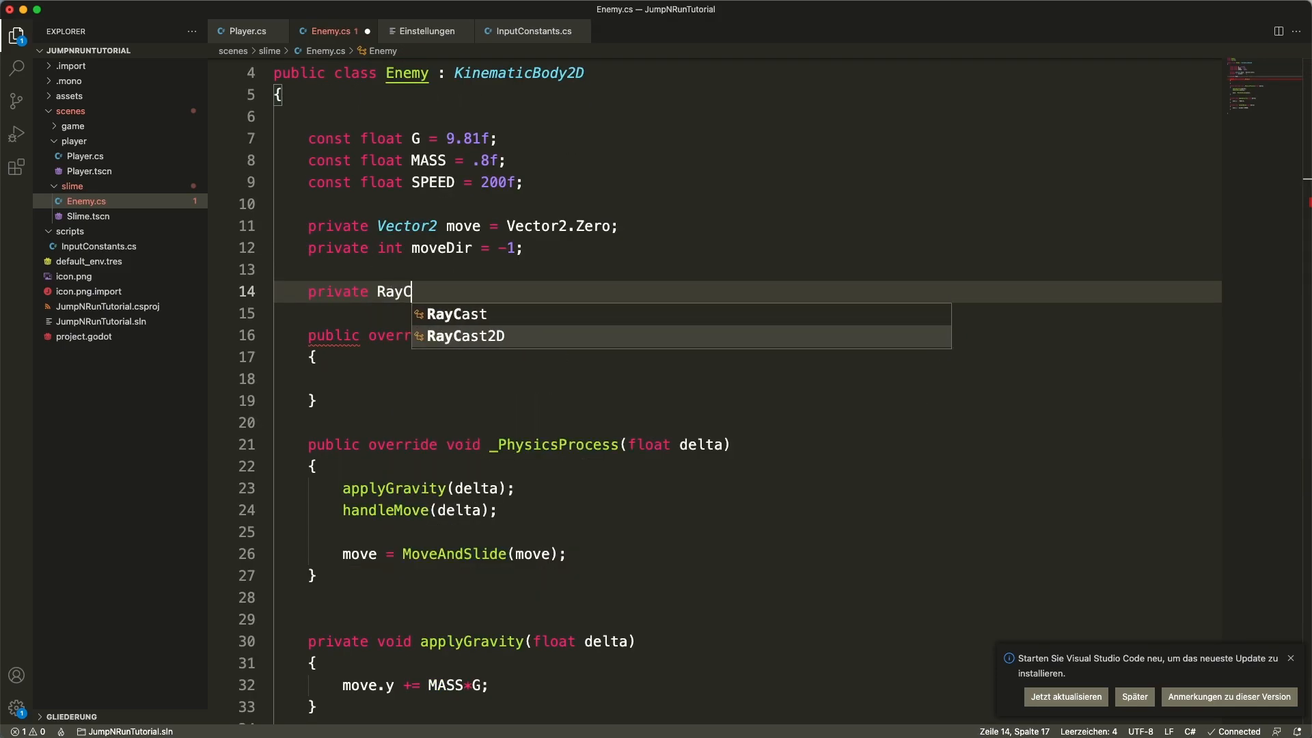
text(ast2D[] down)
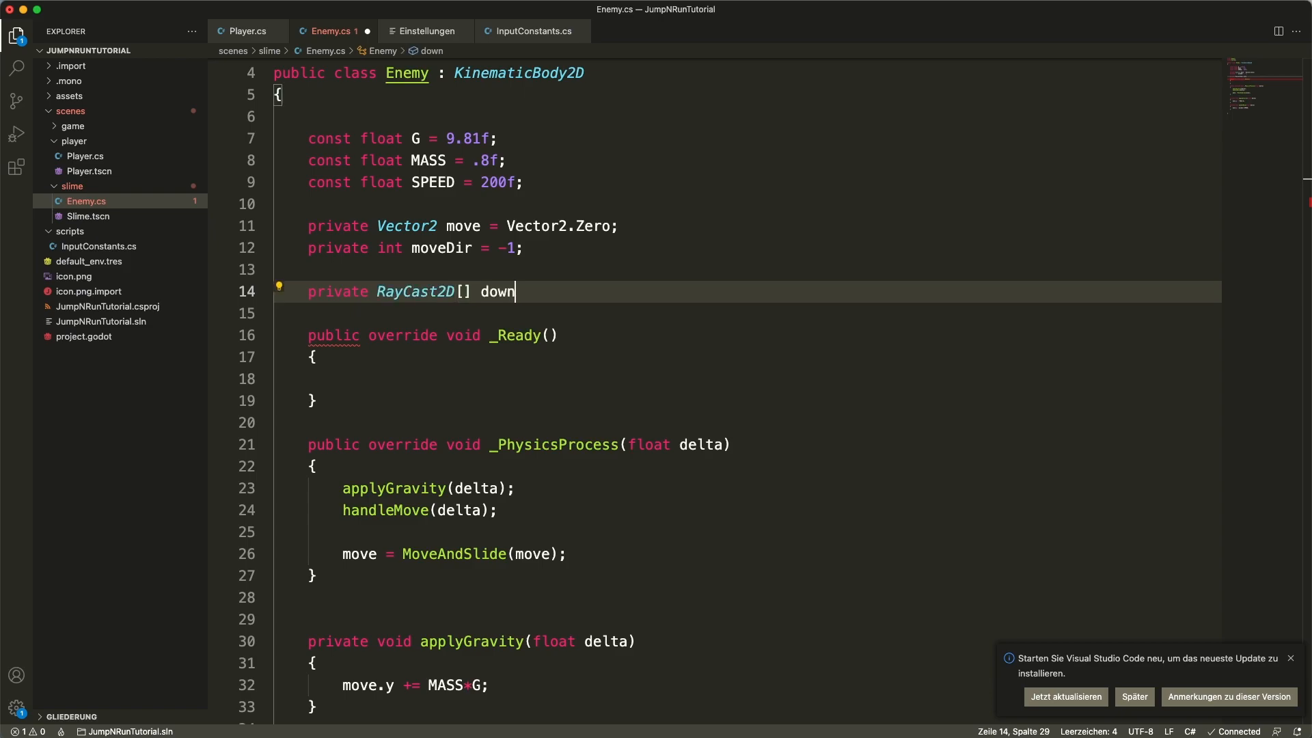
text(Casts = new RayCast2D[2];)
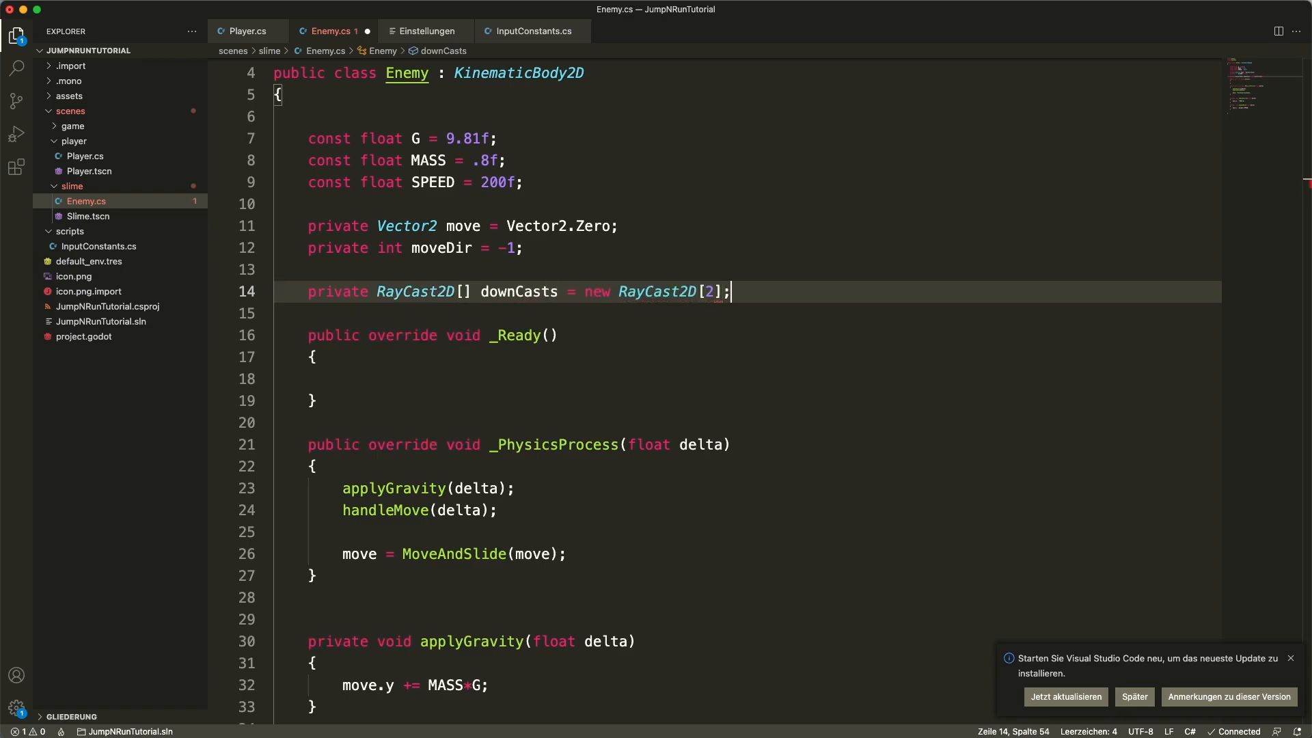
text(private RayCast2D)
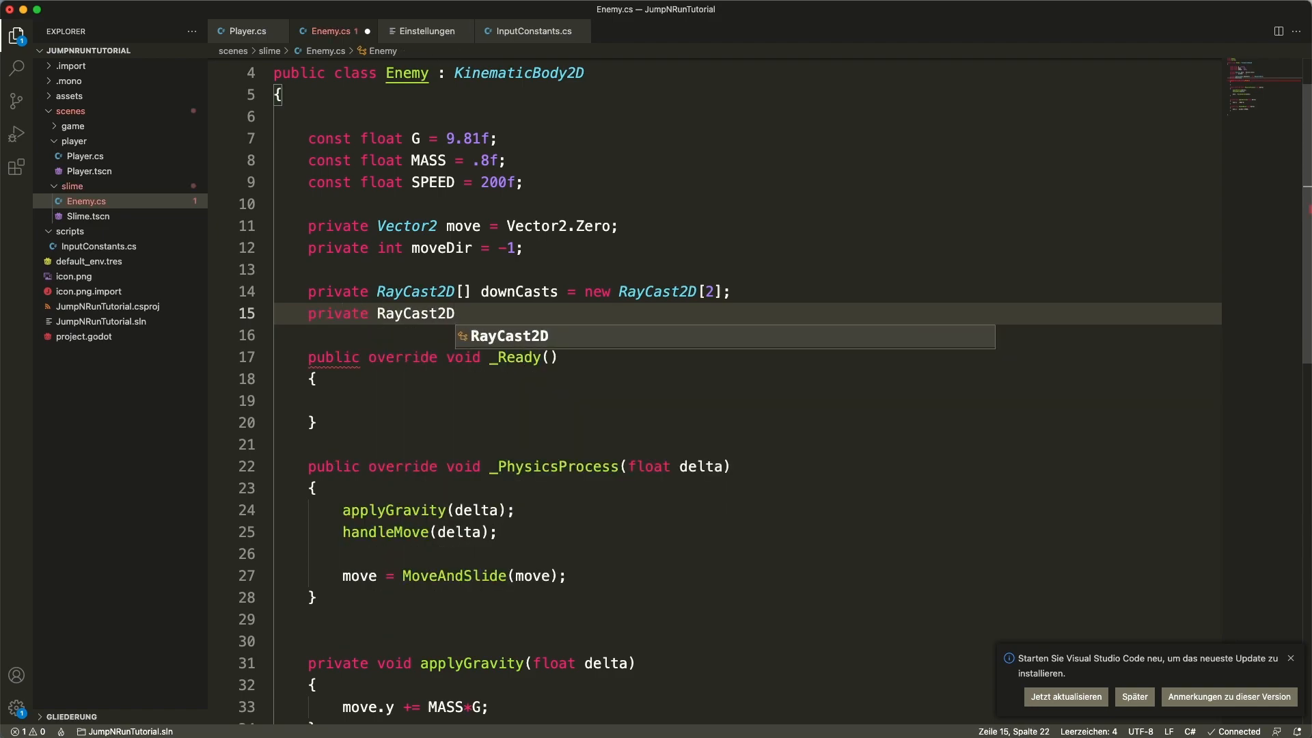
text(lookAheadCast;)
text(downCasts[1] = (RayCast2D)FindNode("RayCastDownRiug");)
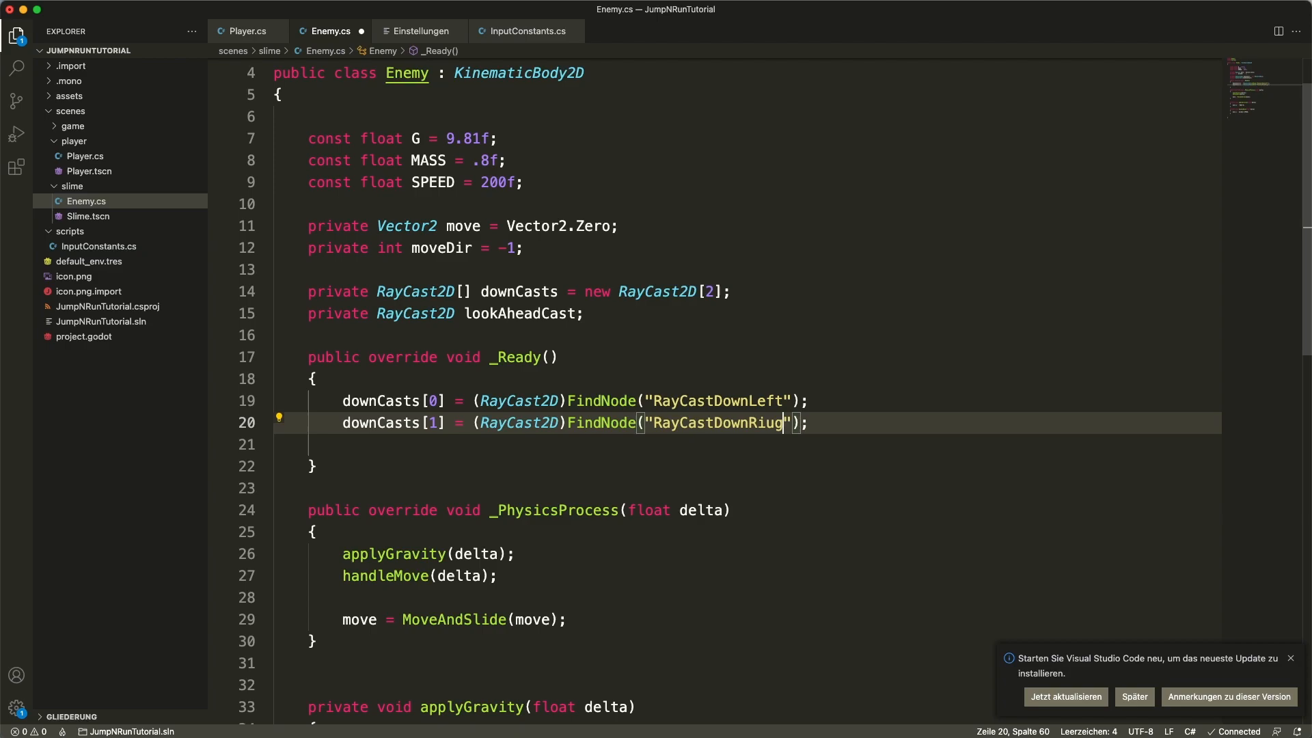
text(lookA)
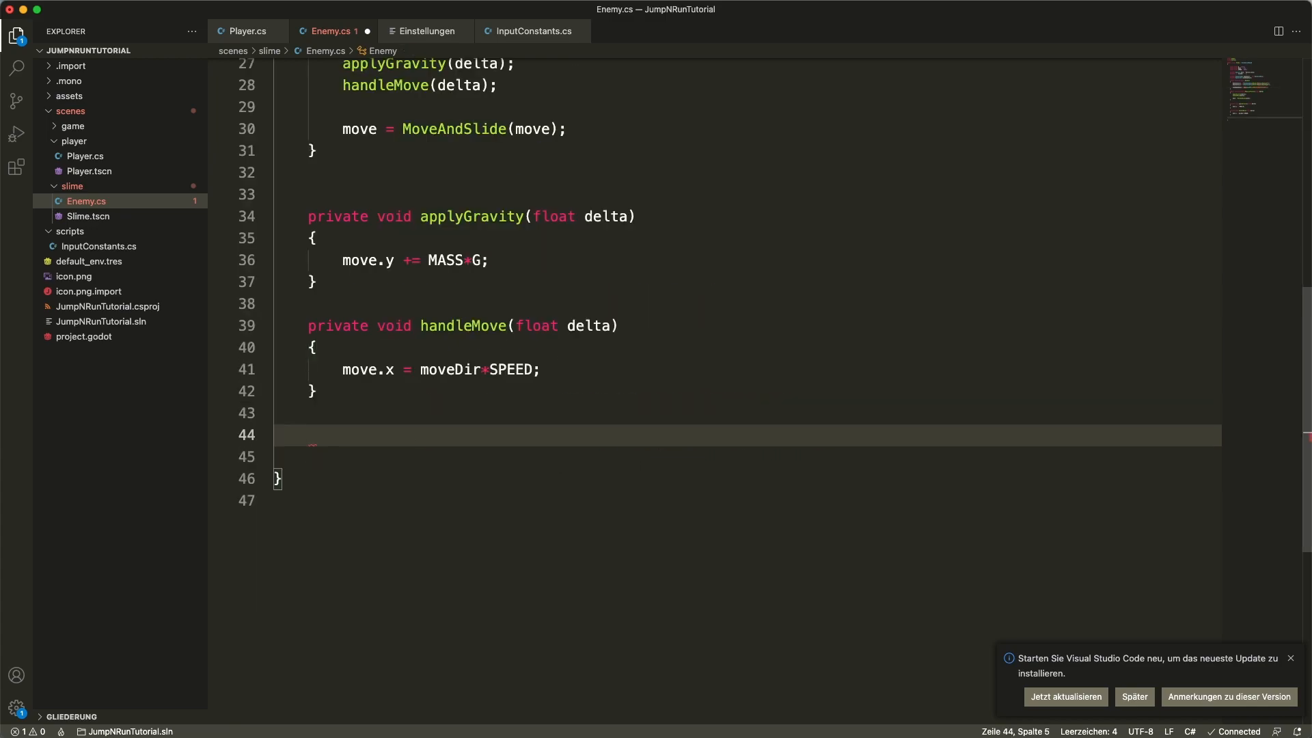
Step: Write shouldTurn() checking lookAheadCast and downCasts[0/1] by moveDir, and fetch RayCastLook in _Ready
text(private bool should)
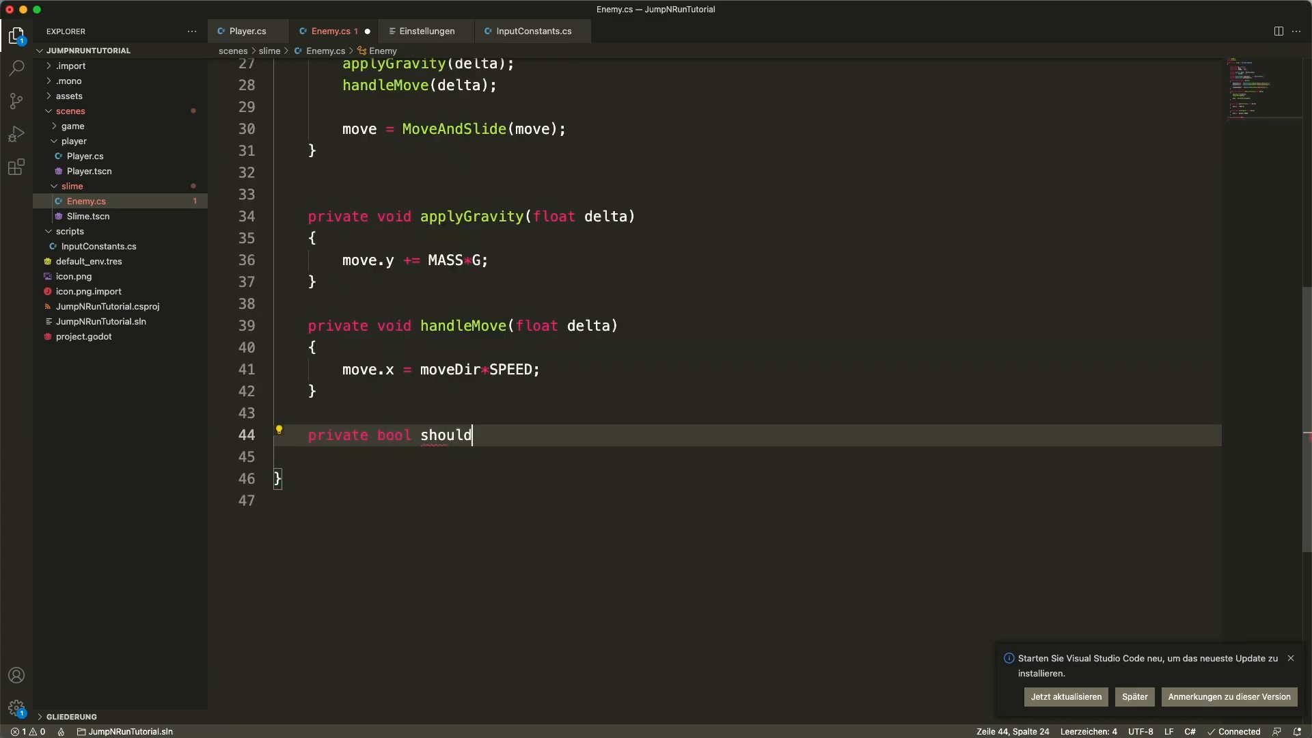
text(Turn())
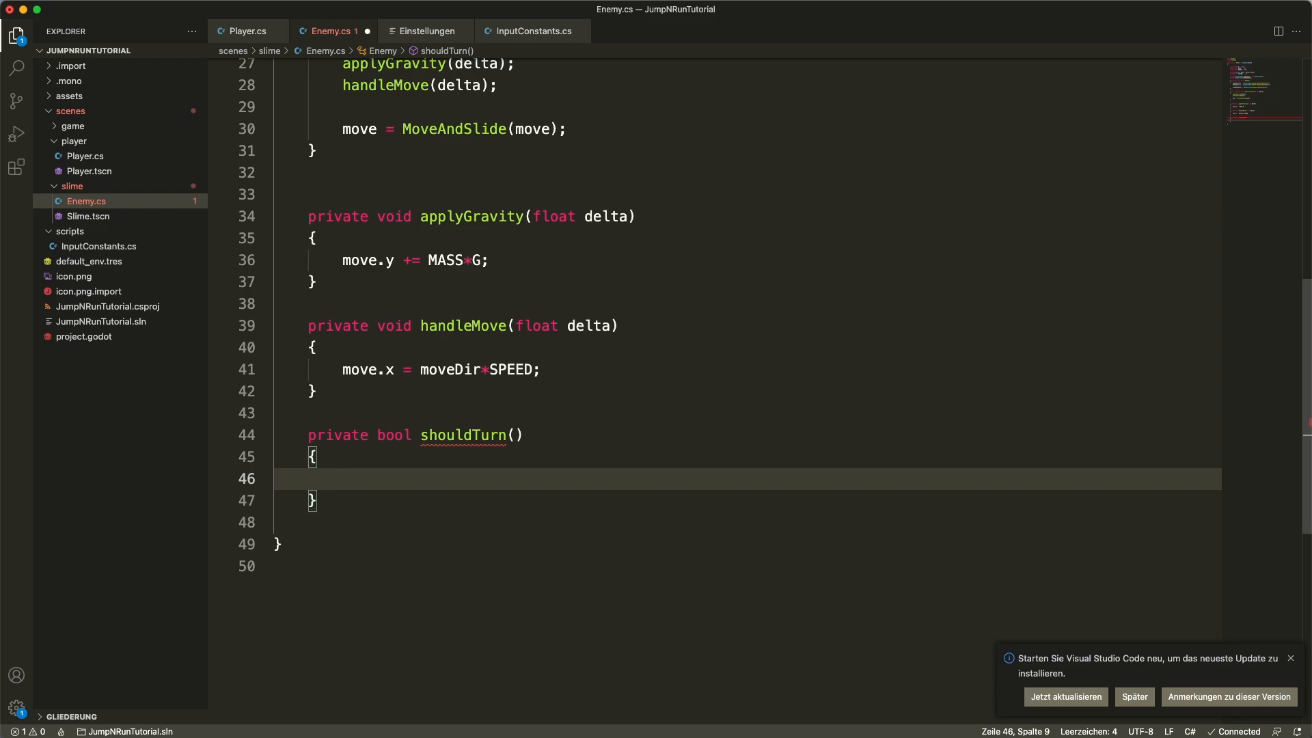
text(if)
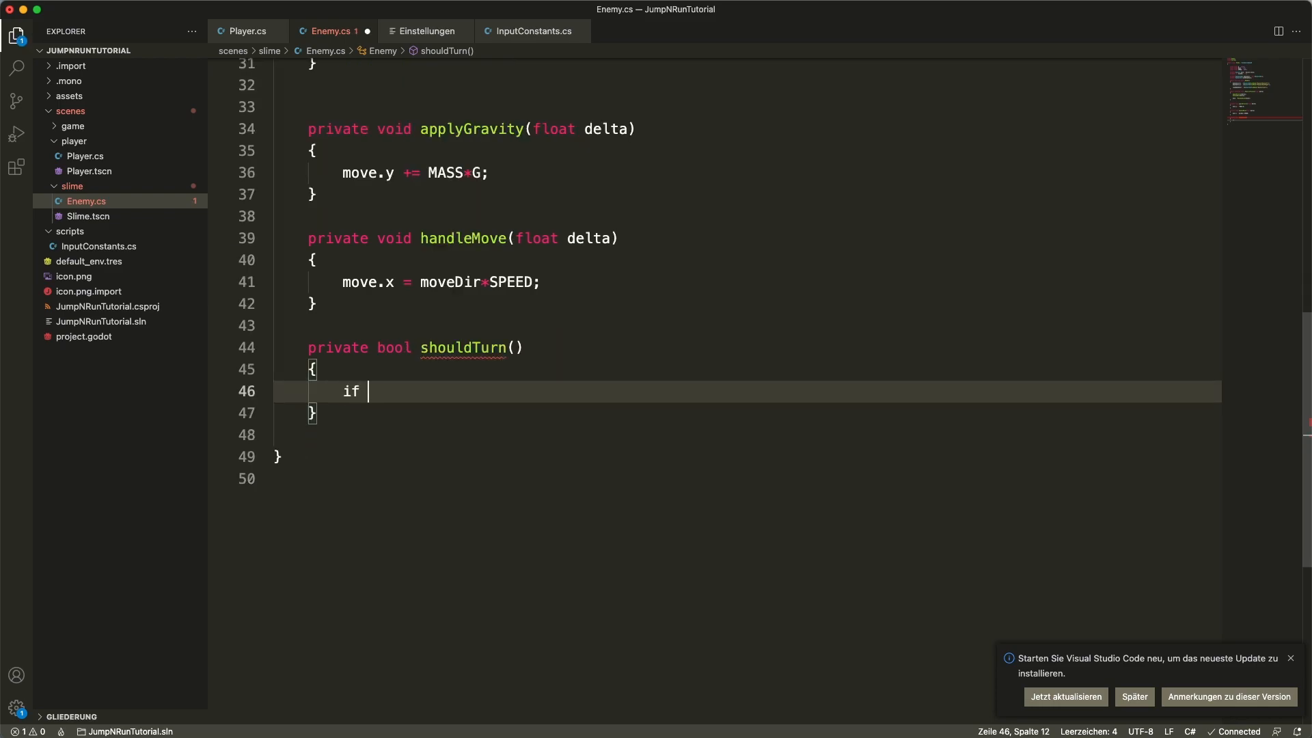
text((moveDir == -1))
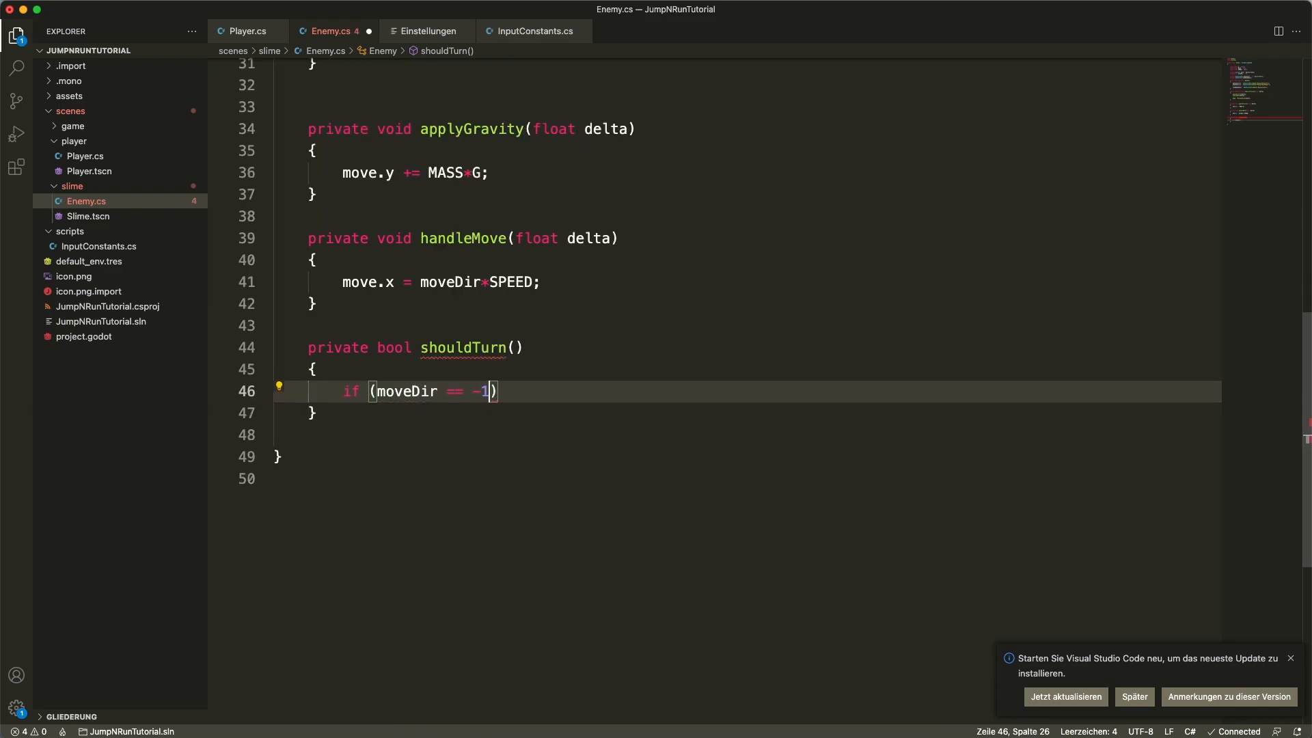
text({)
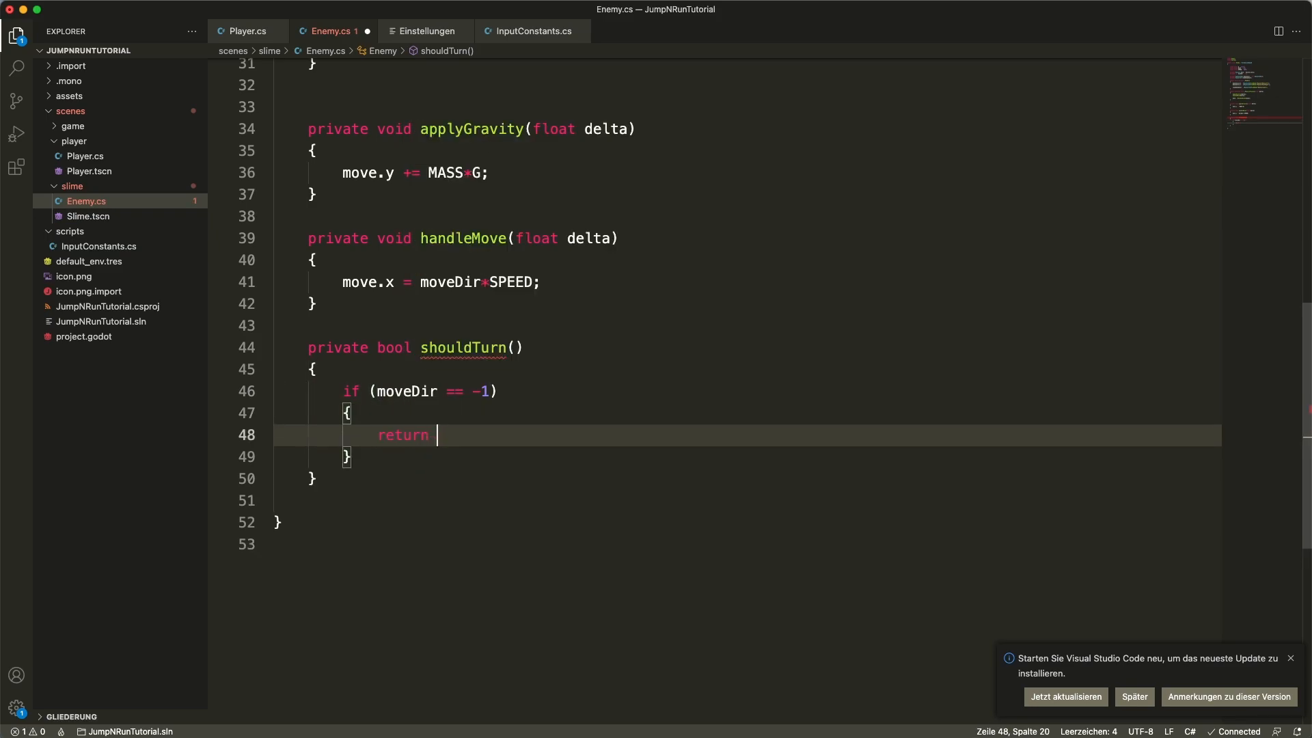
text((!downCasts))
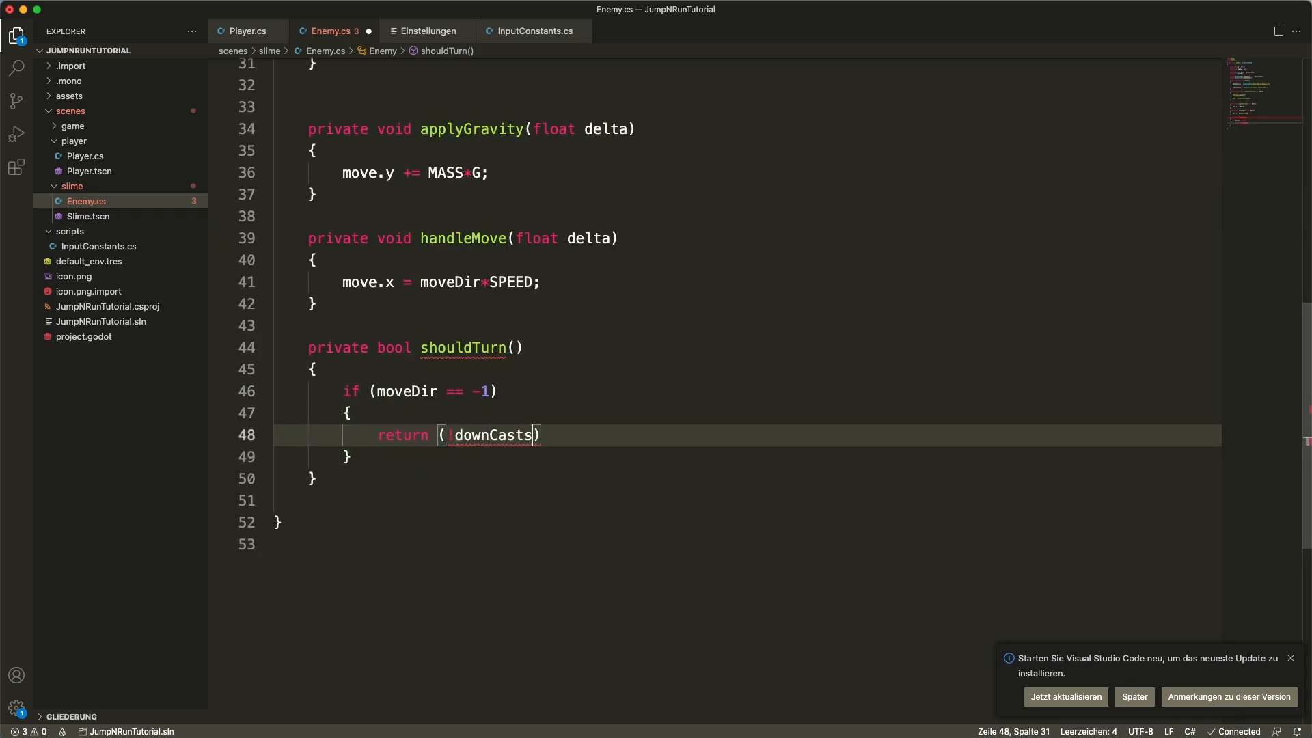
text([0].IsColliding()
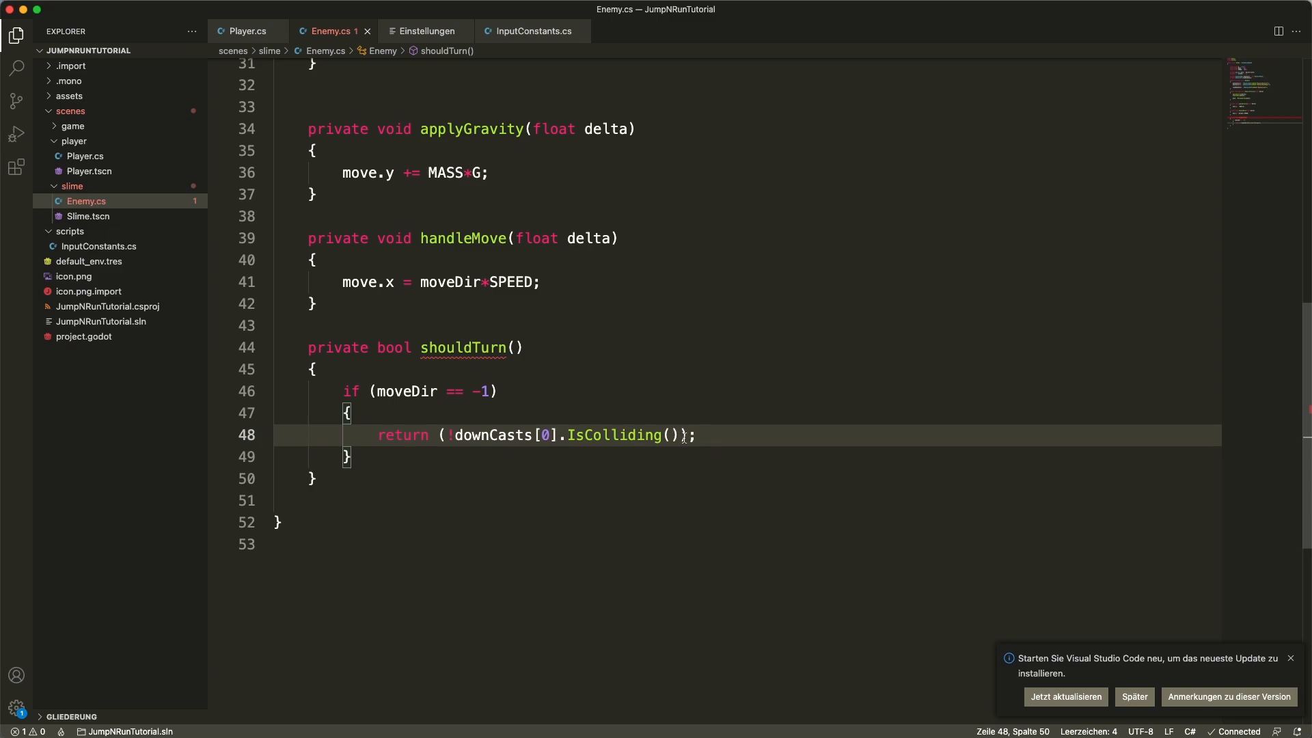
mouse_move(492, 435)
text(else if (moveDir == 1)
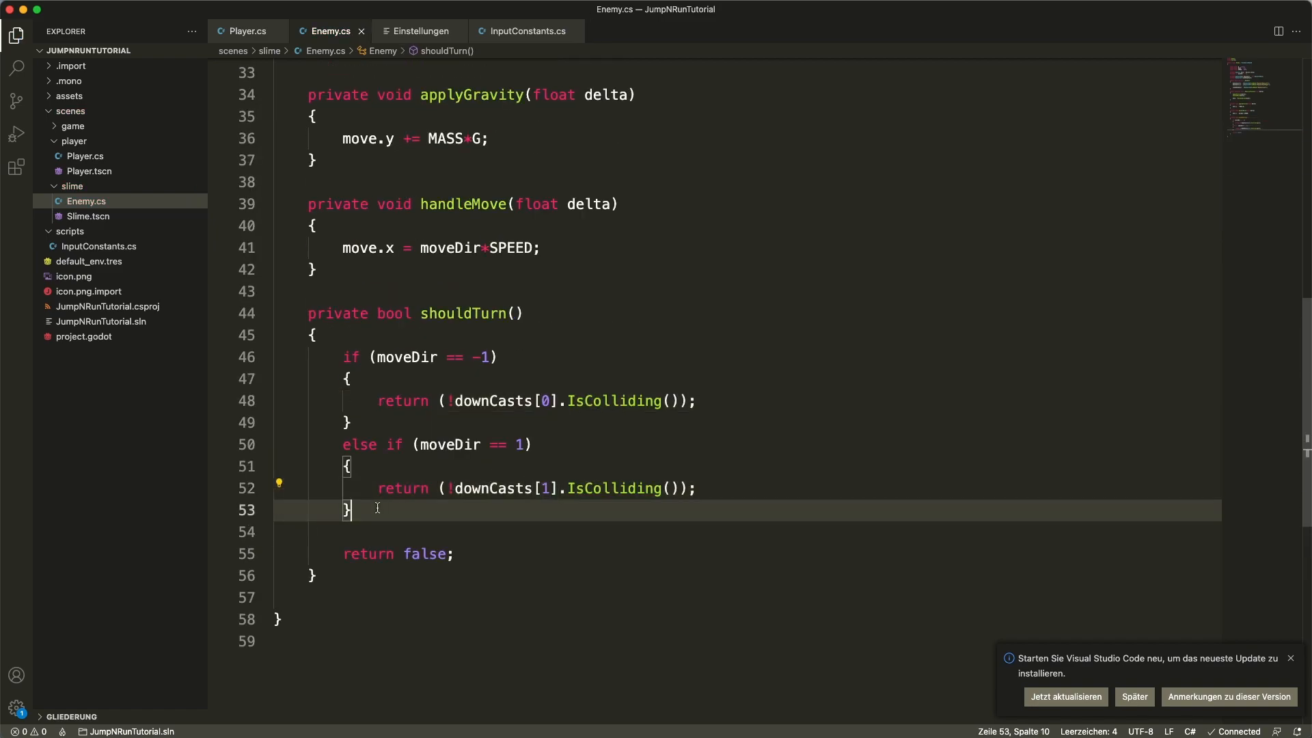
text(if (lookAheadCast))
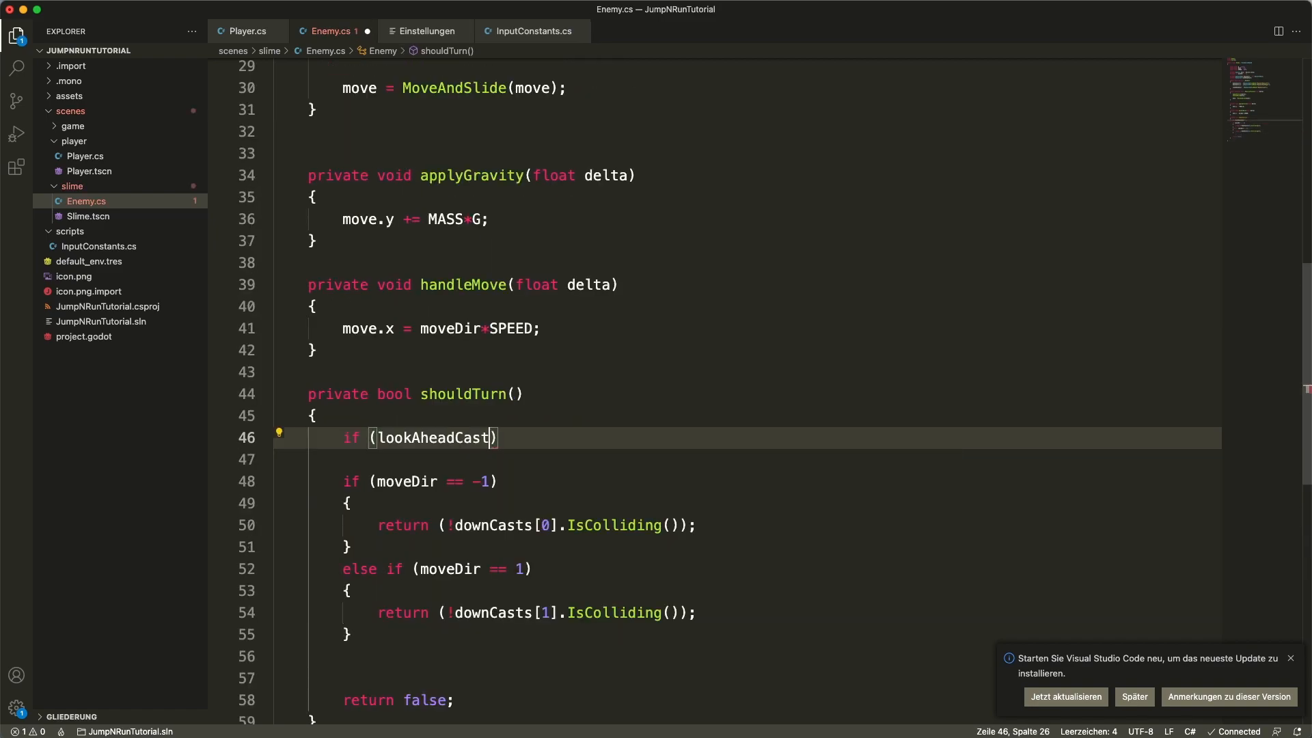
text(.IsColliding())
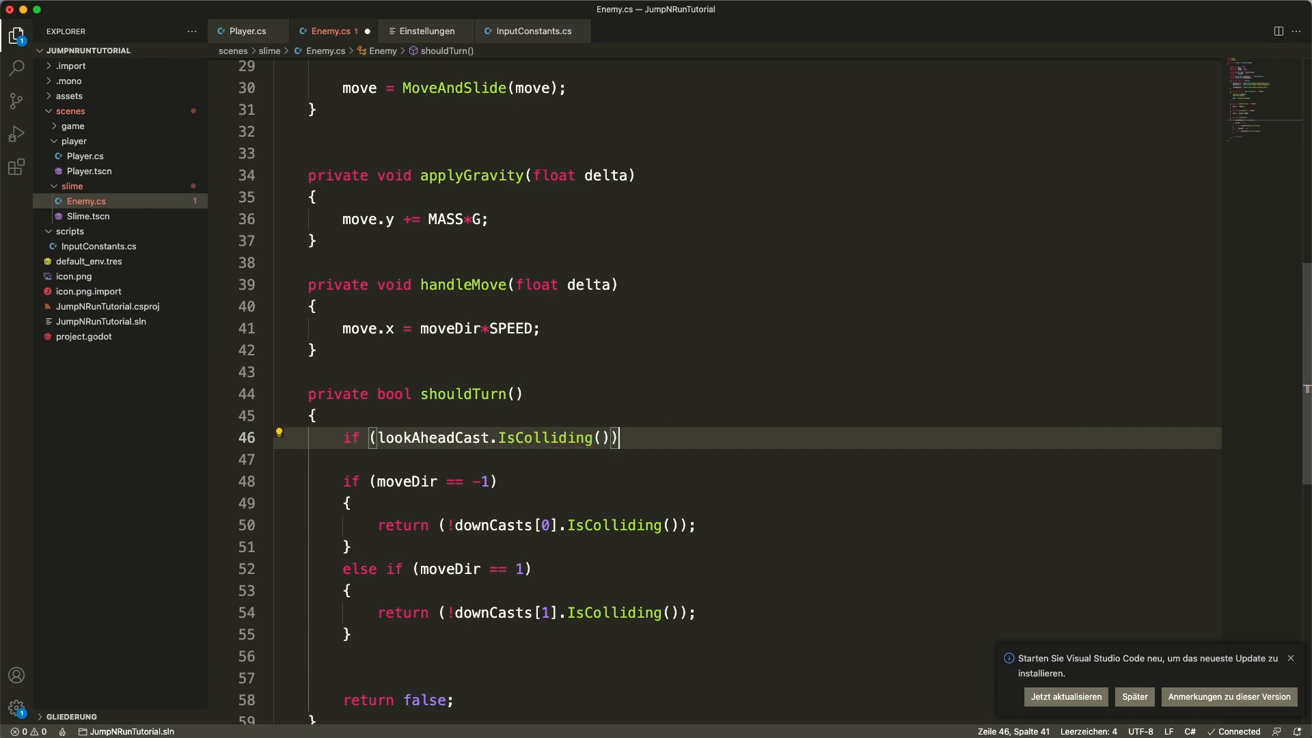
text(return)
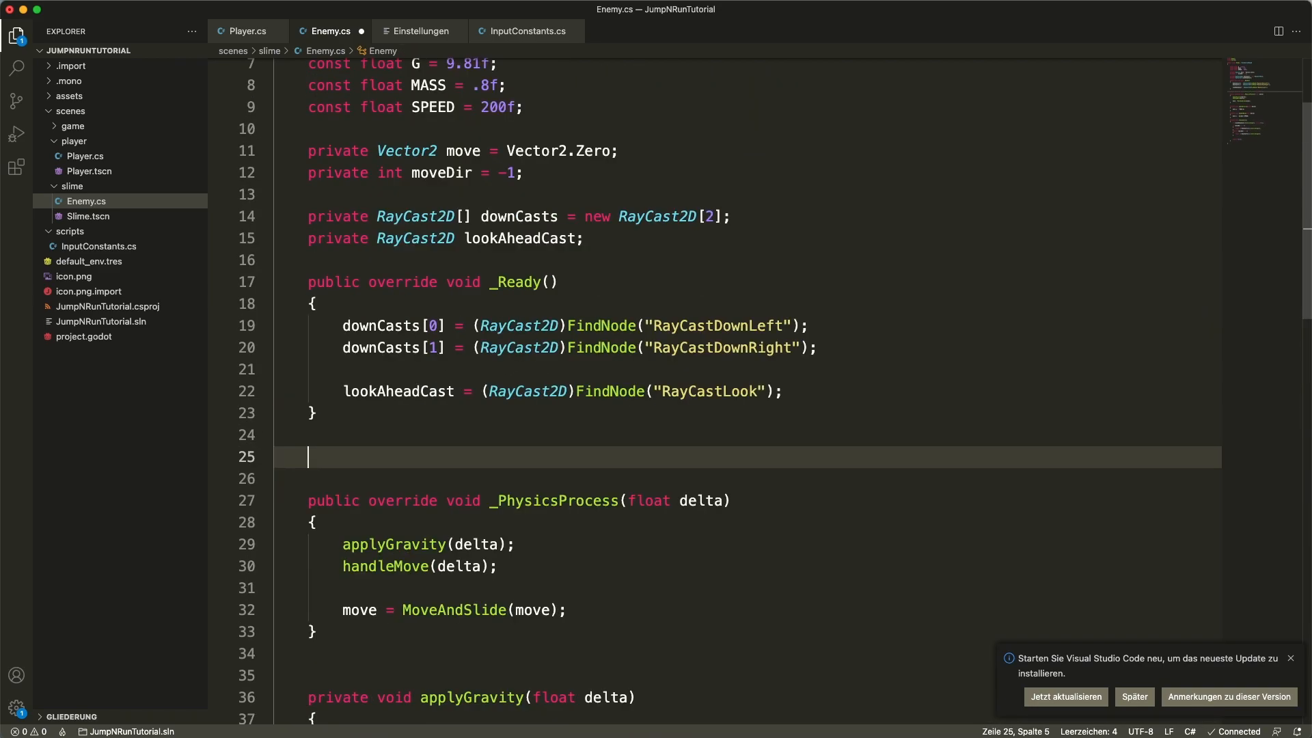
Step: Write _Process setting lookAheadCast.CastTo to (16*moveDir, 0) and flipping moveDir when shouldTurn()
text(loo)
text(if ()
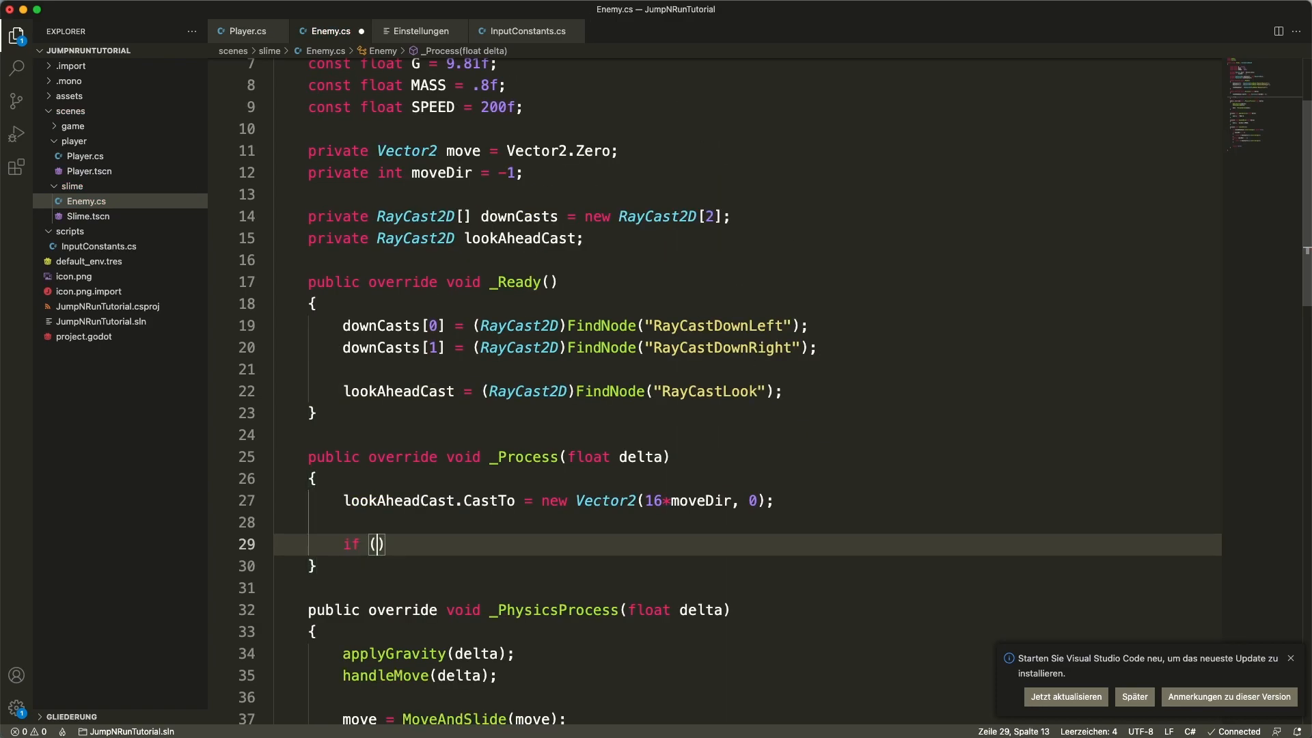
text(shouldTurn())
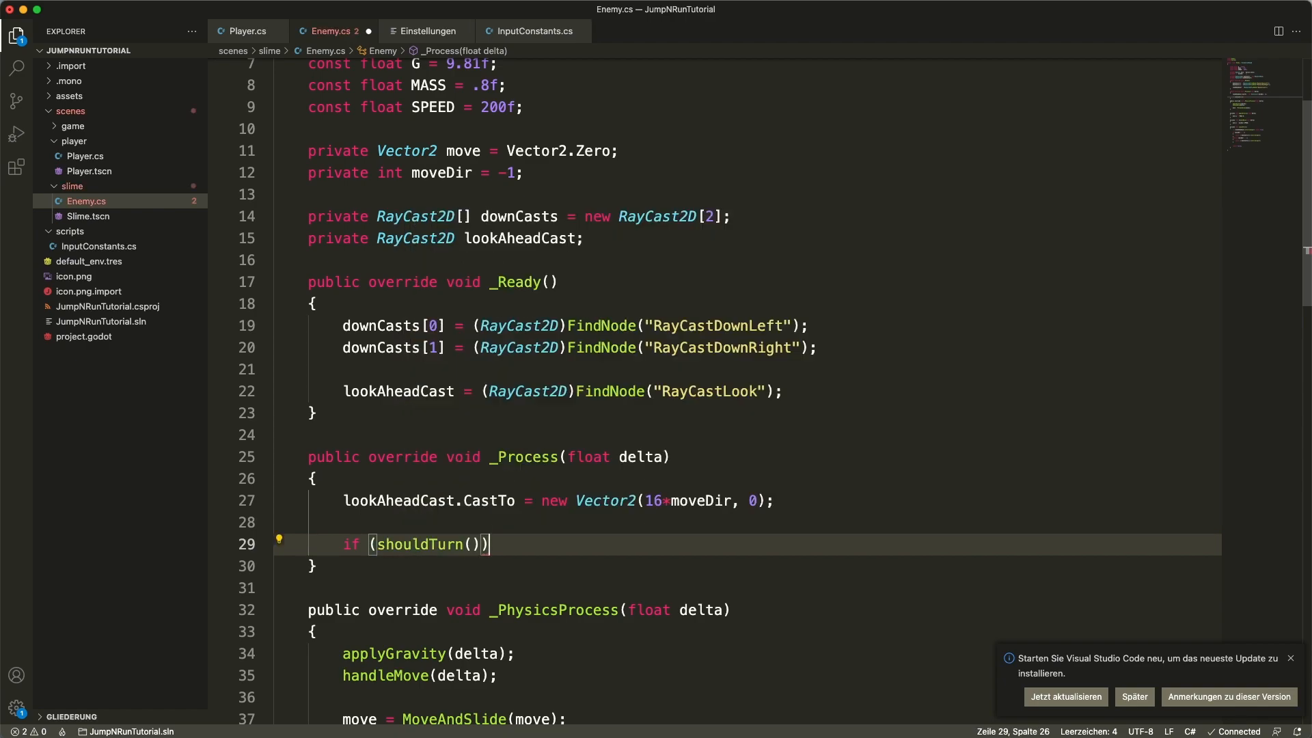
text(moveDir *= -1;)
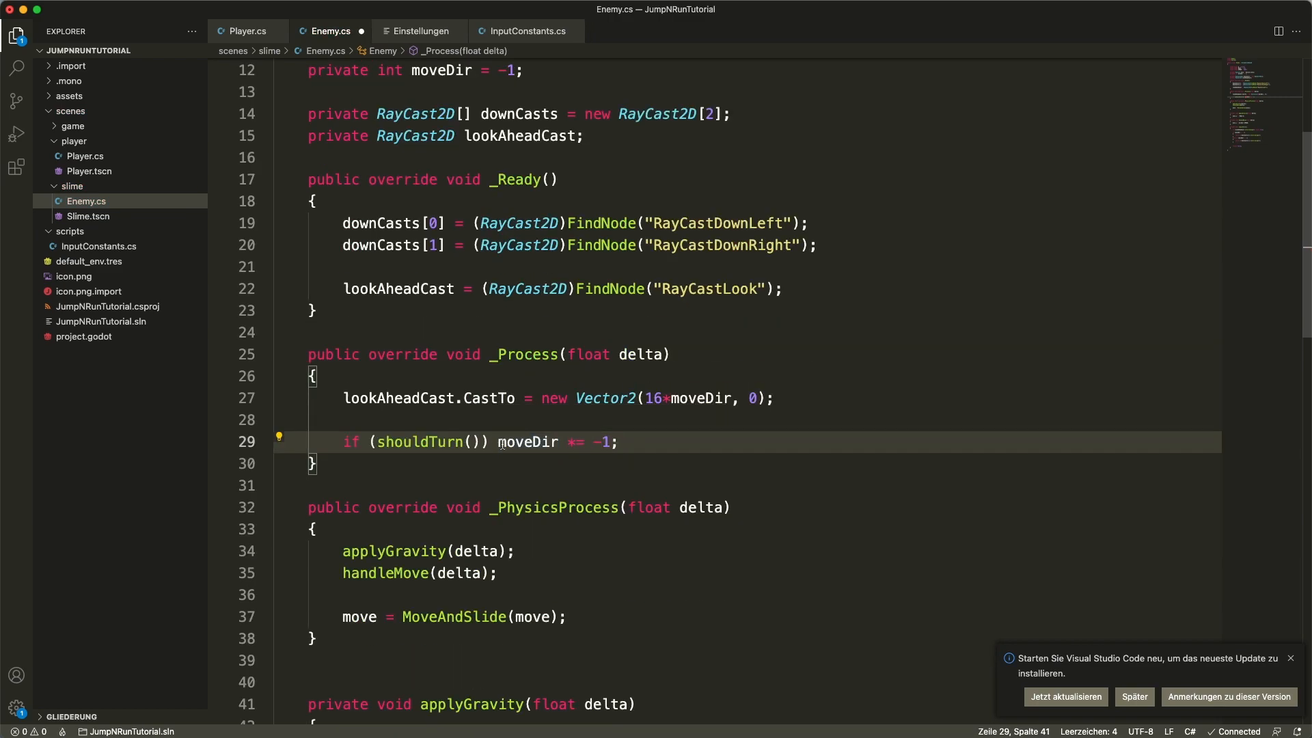
mouse_move(723, 469)
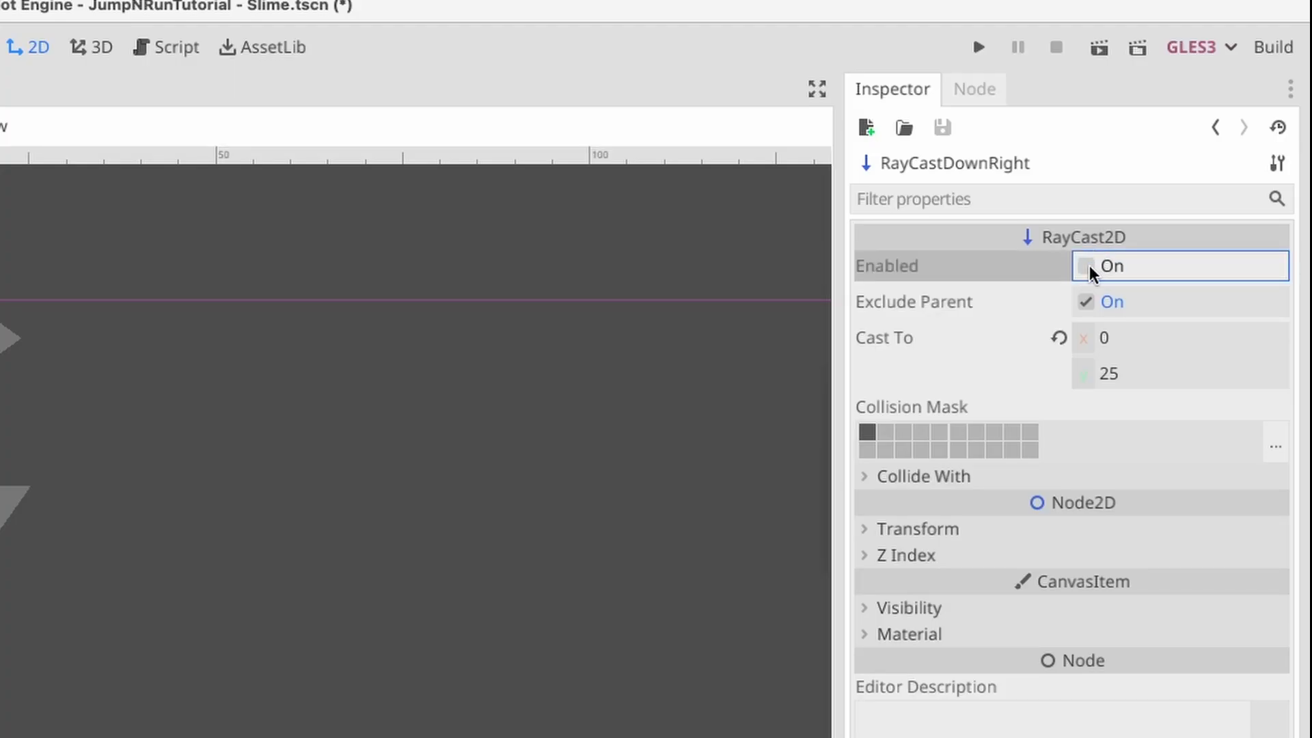
Step: Enable the Slime's RayCast2D nodes, then play and stop a test run
click(977, 47)
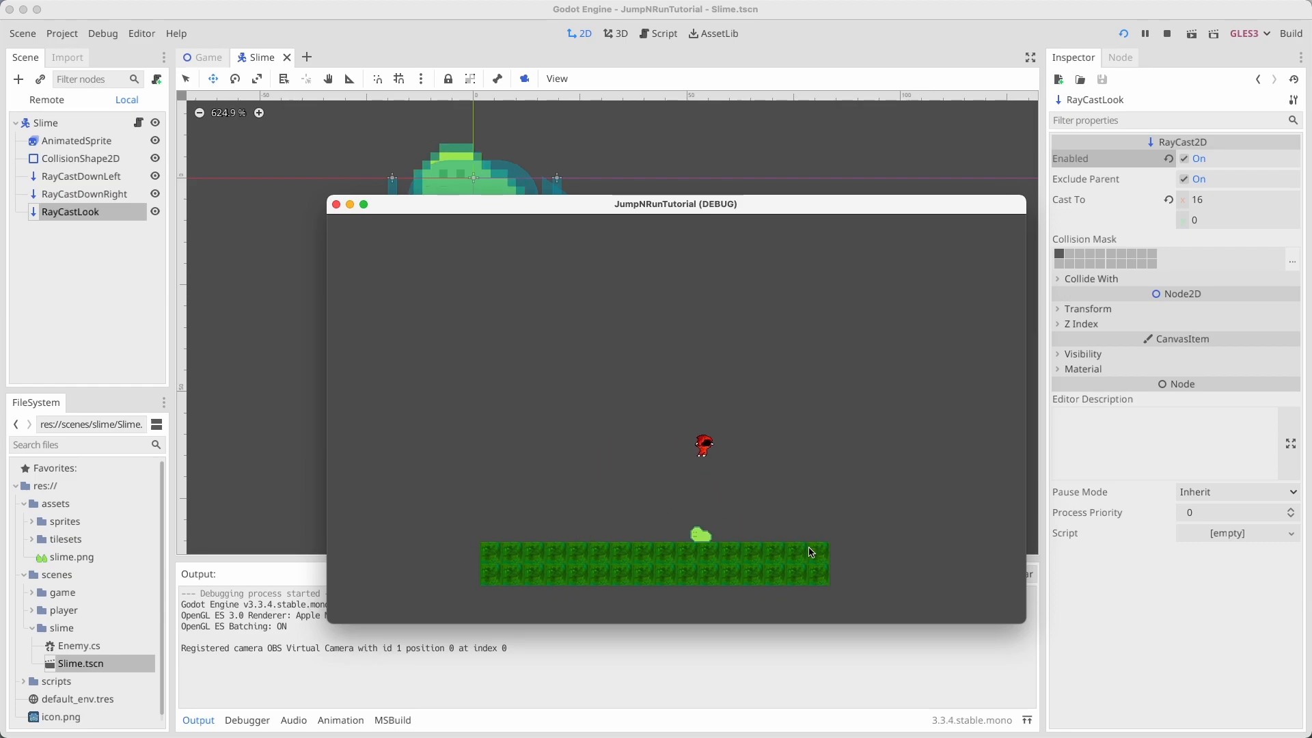
click(1168, 33)
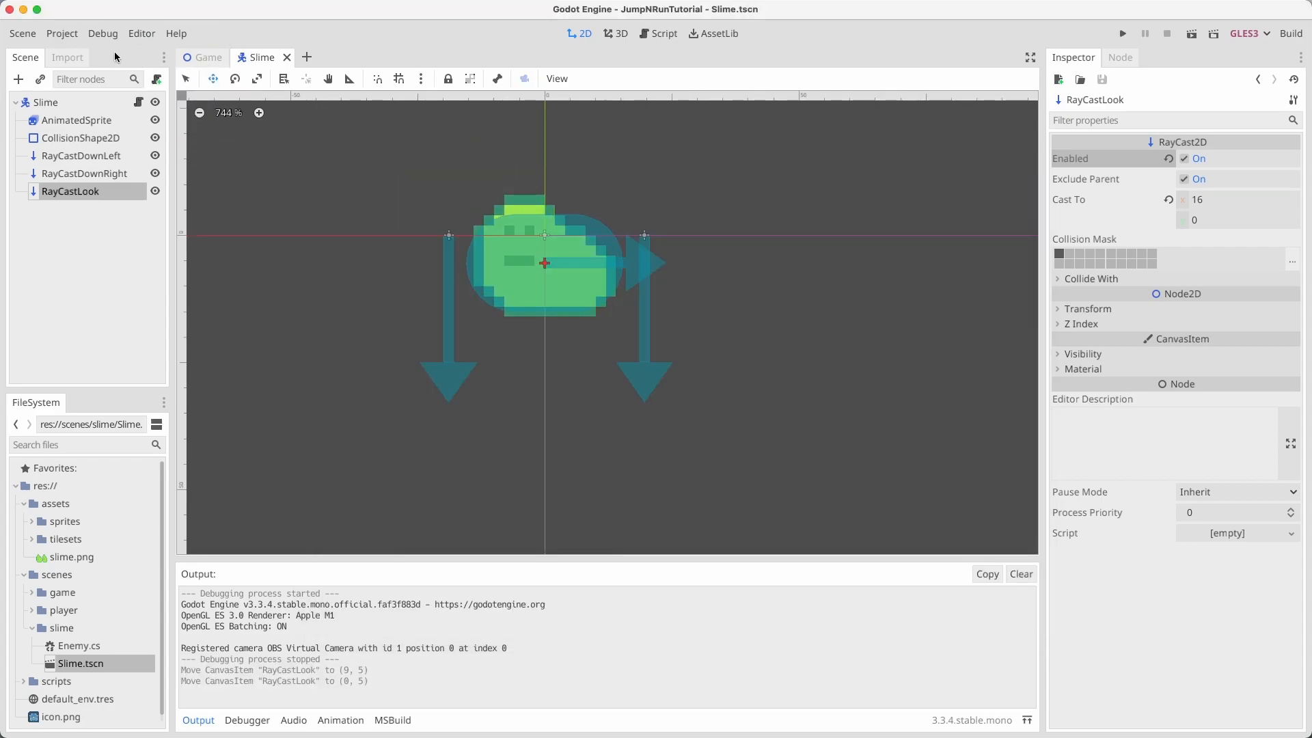
Step: Name 2D physics layers 1-3 World, Player and Enemies in Project Settings
click(62, 33)
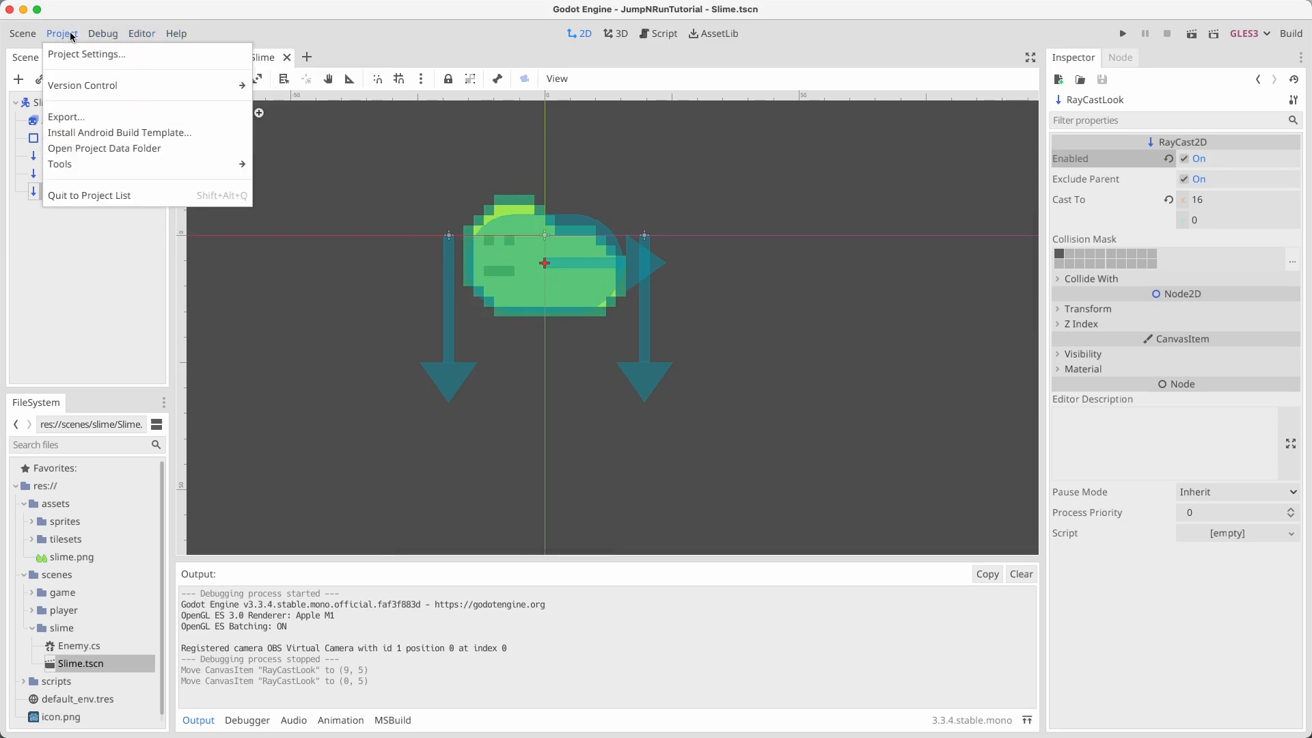
click(85, 54)
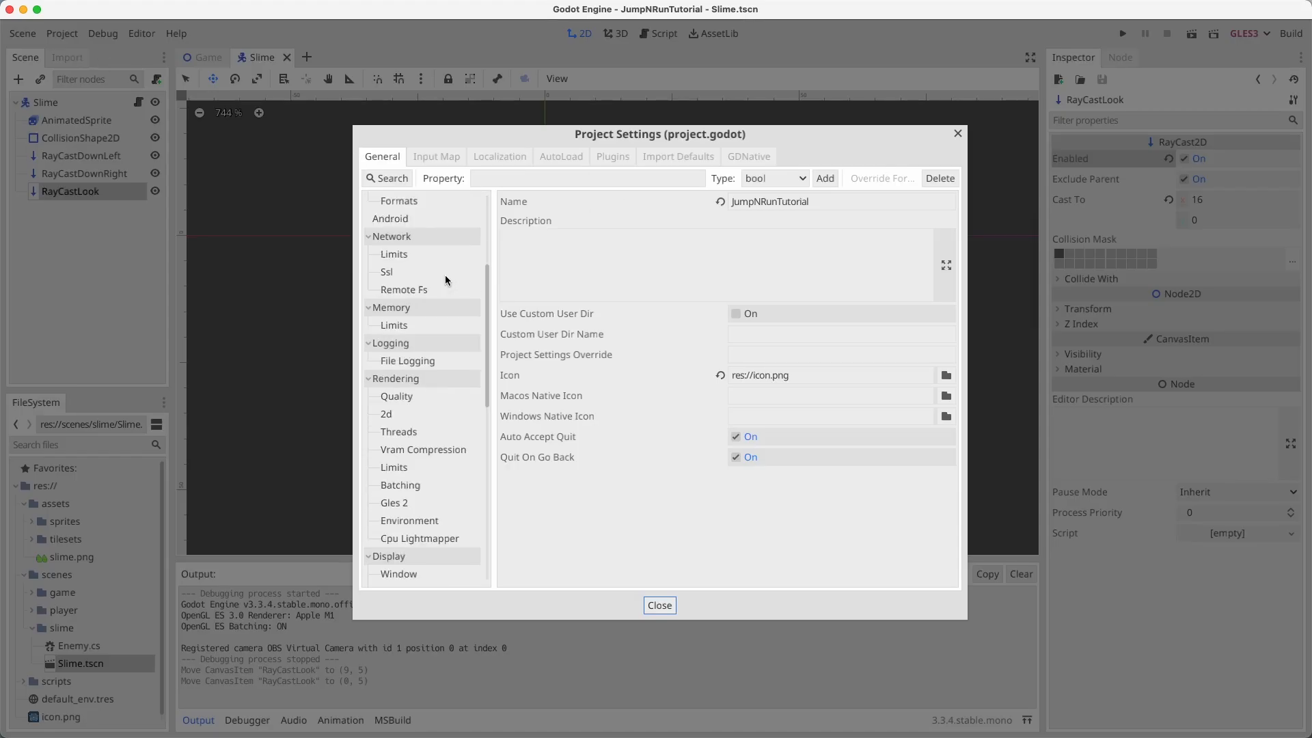
click(404, 372)
text(World)
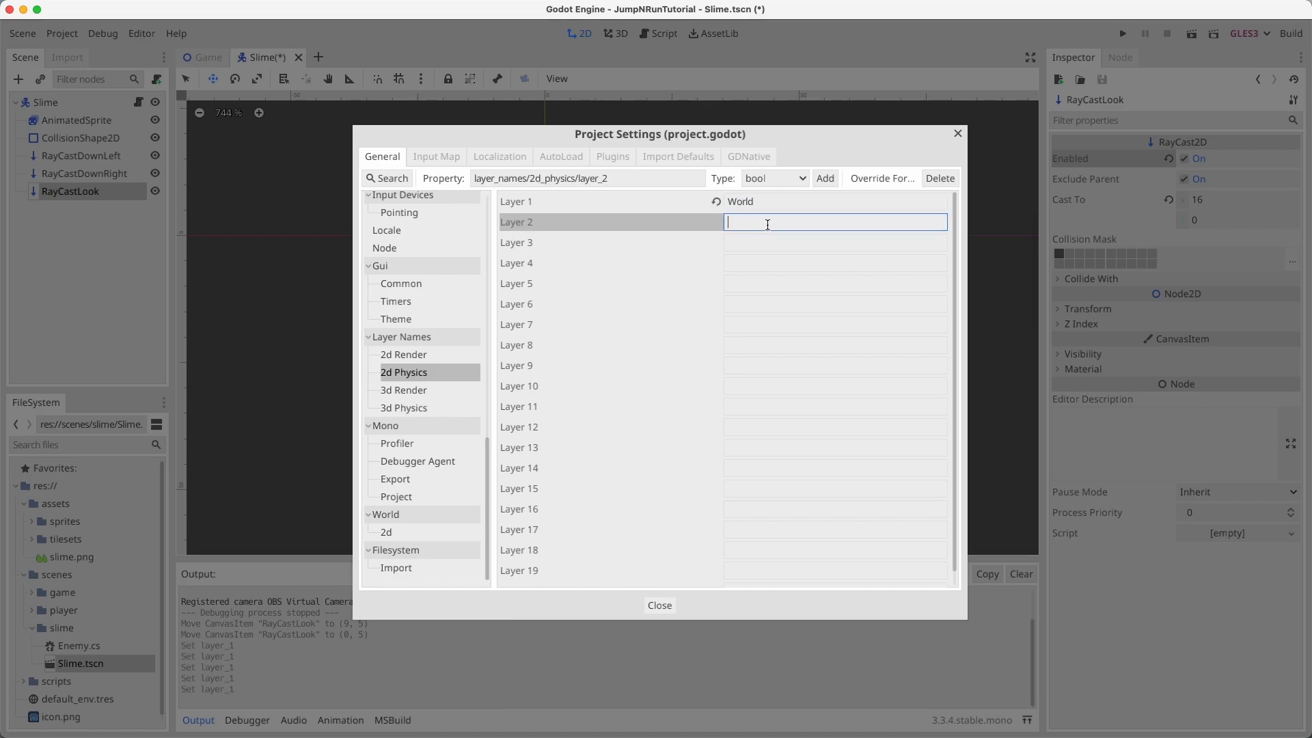
text(Player)
click(836, 243)
text(Enemies)
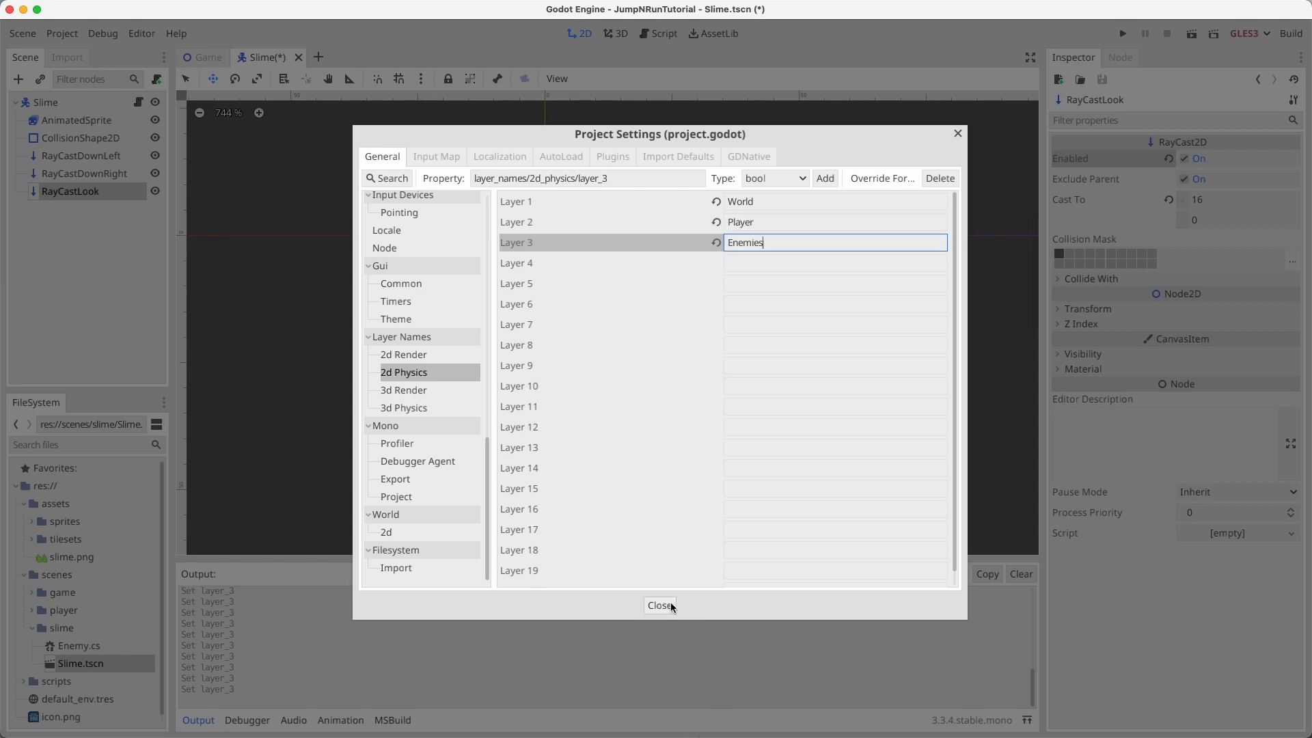
click(660, 605)
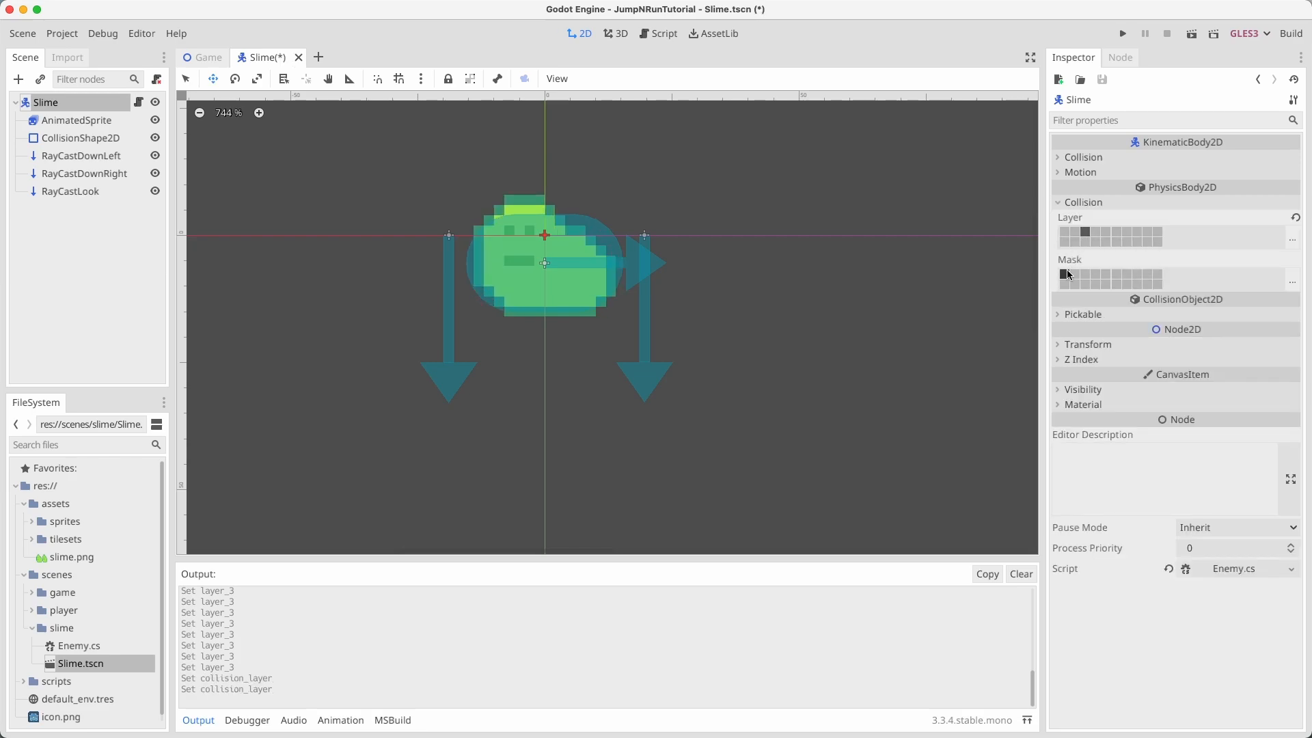
mouse_move(1082, 290)
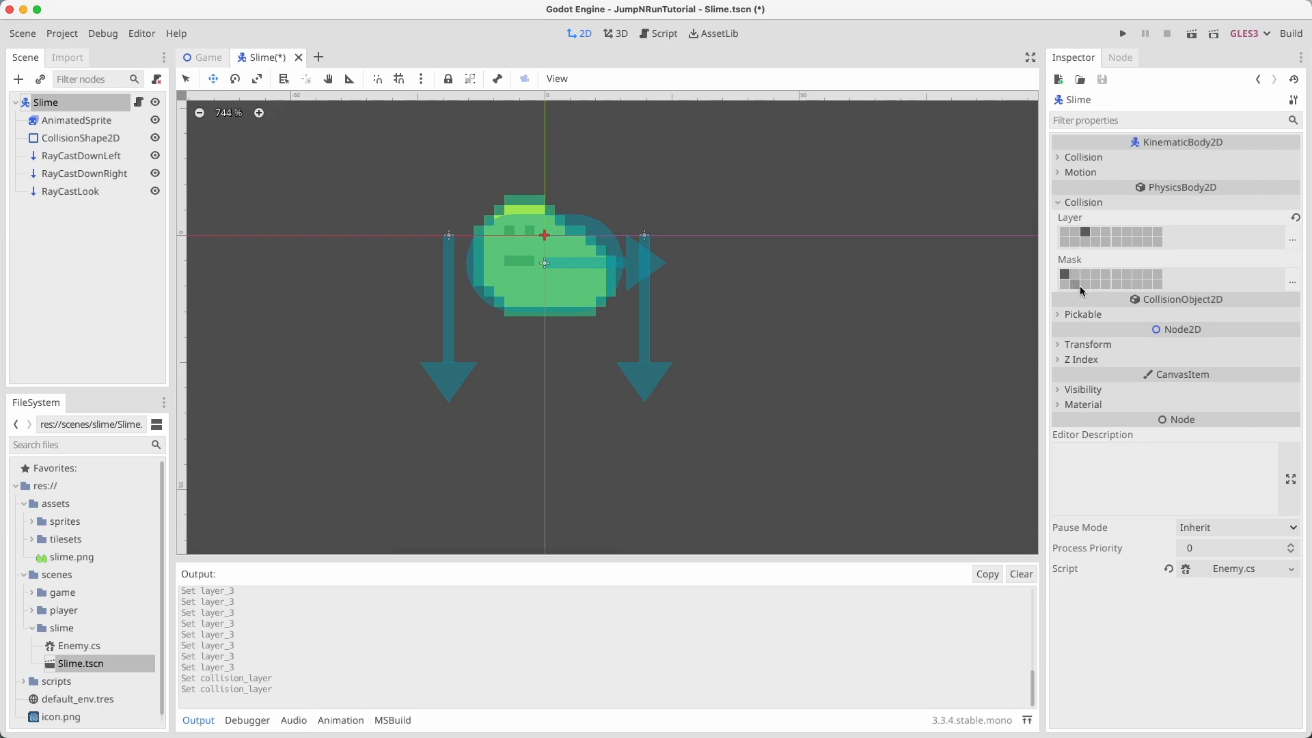
Step: Give the slime a World-only collision mask and show the Player's collision settings
click(314, 56)
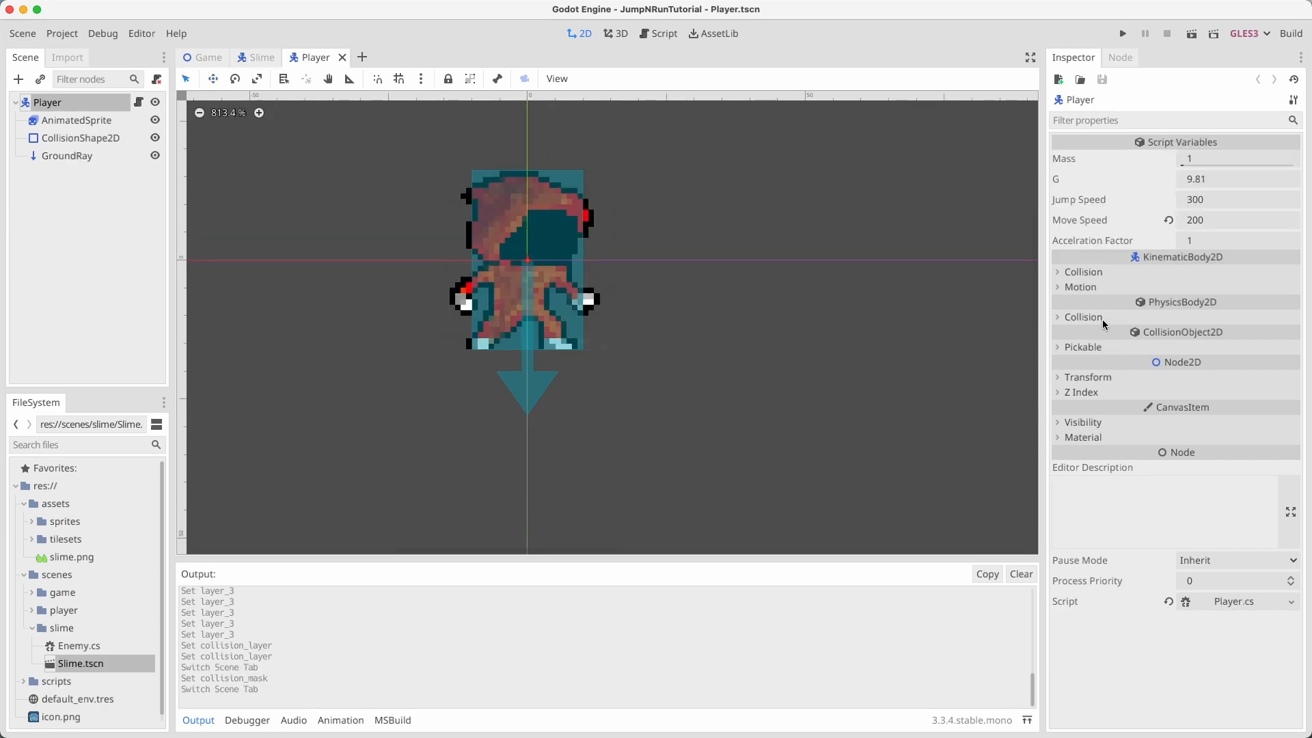
click(1081, 316)
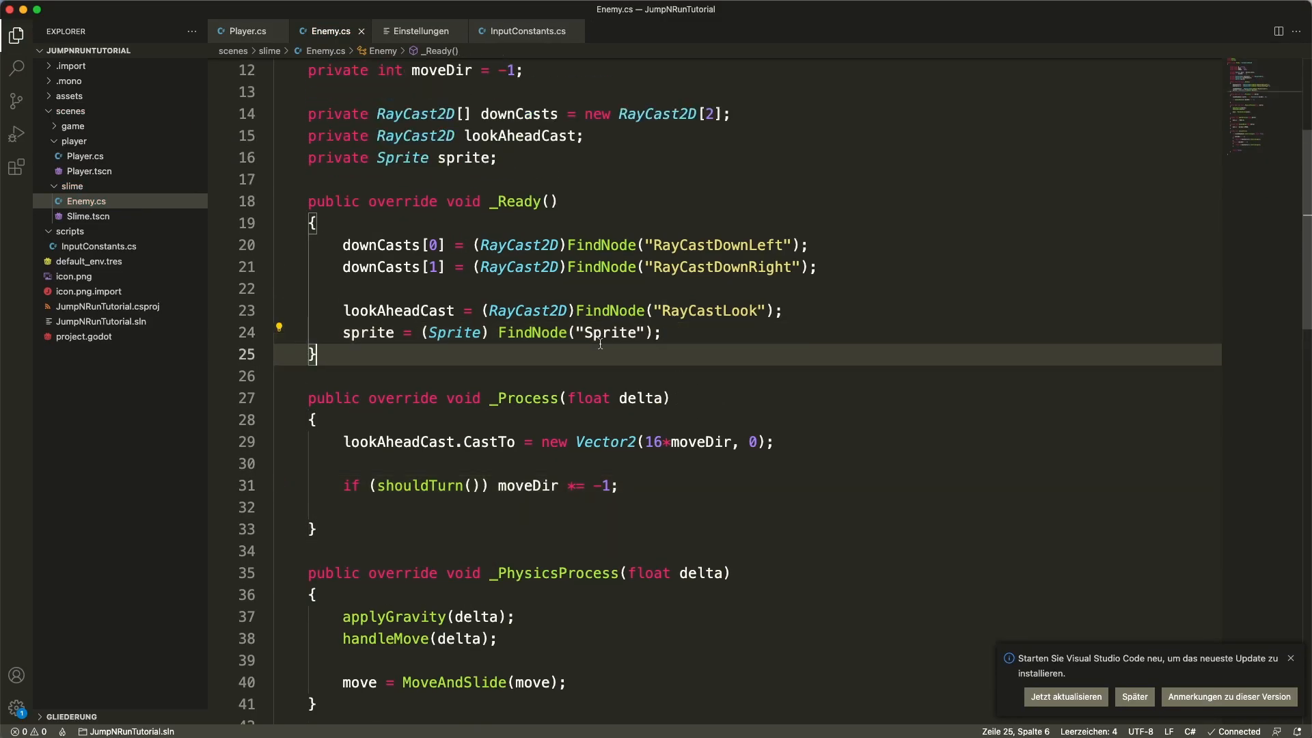
Step: Flip the slime sprite horizontally from moveDir in Enemy.cs
text(sprite.FlipH = -mo)
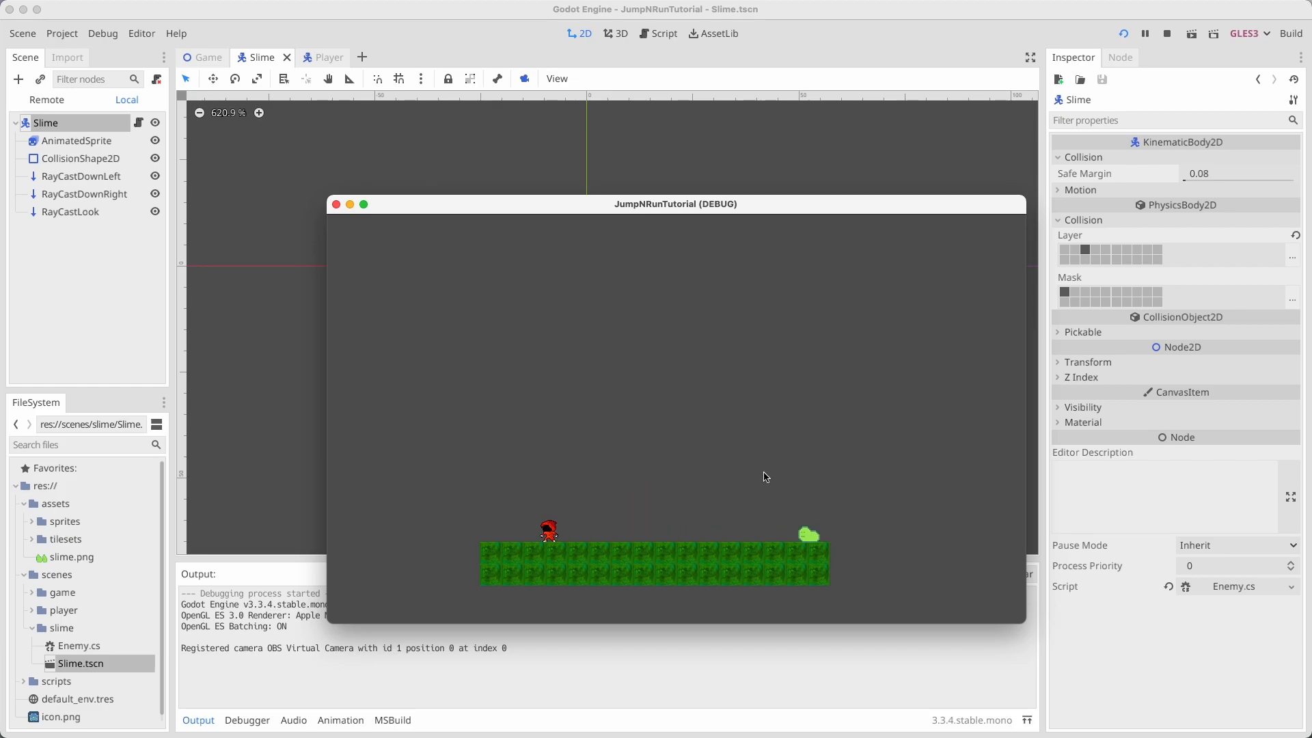
Step: Stop the running game and zoom back into the Slime scene
click(1167, 34)
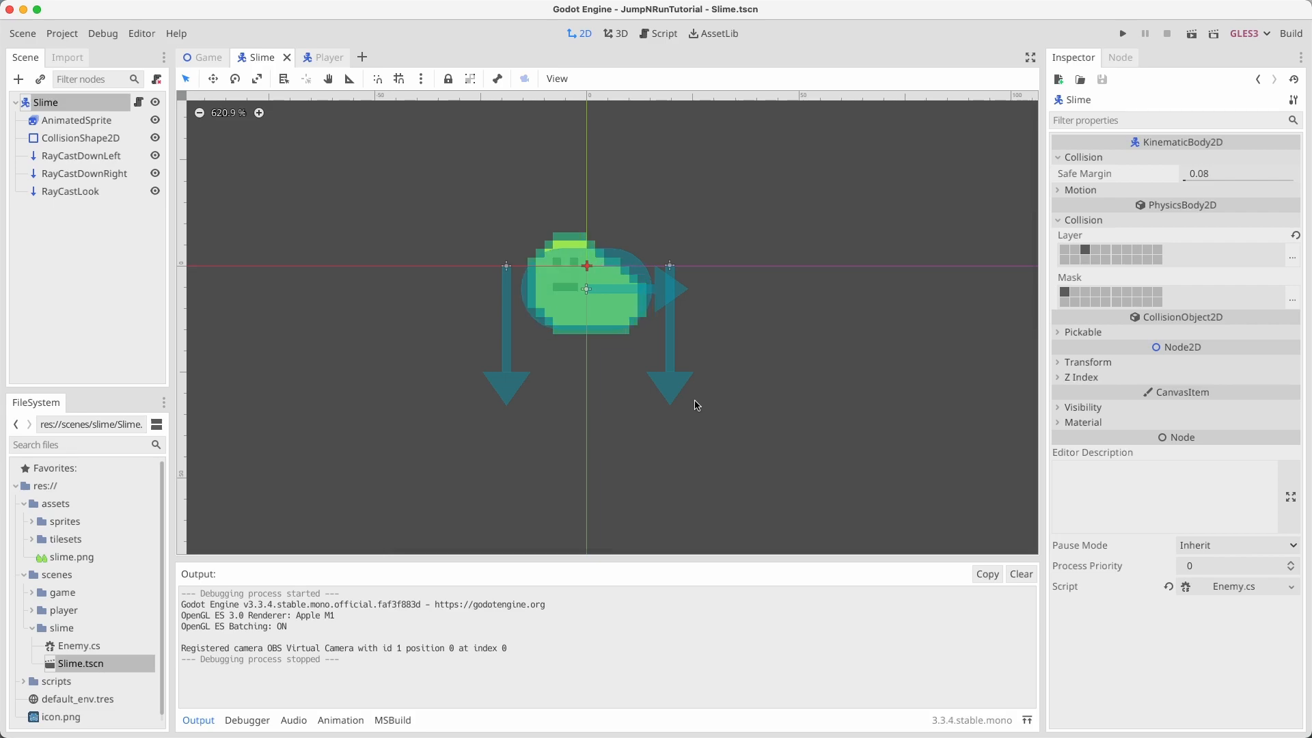
scroll(up, 3)
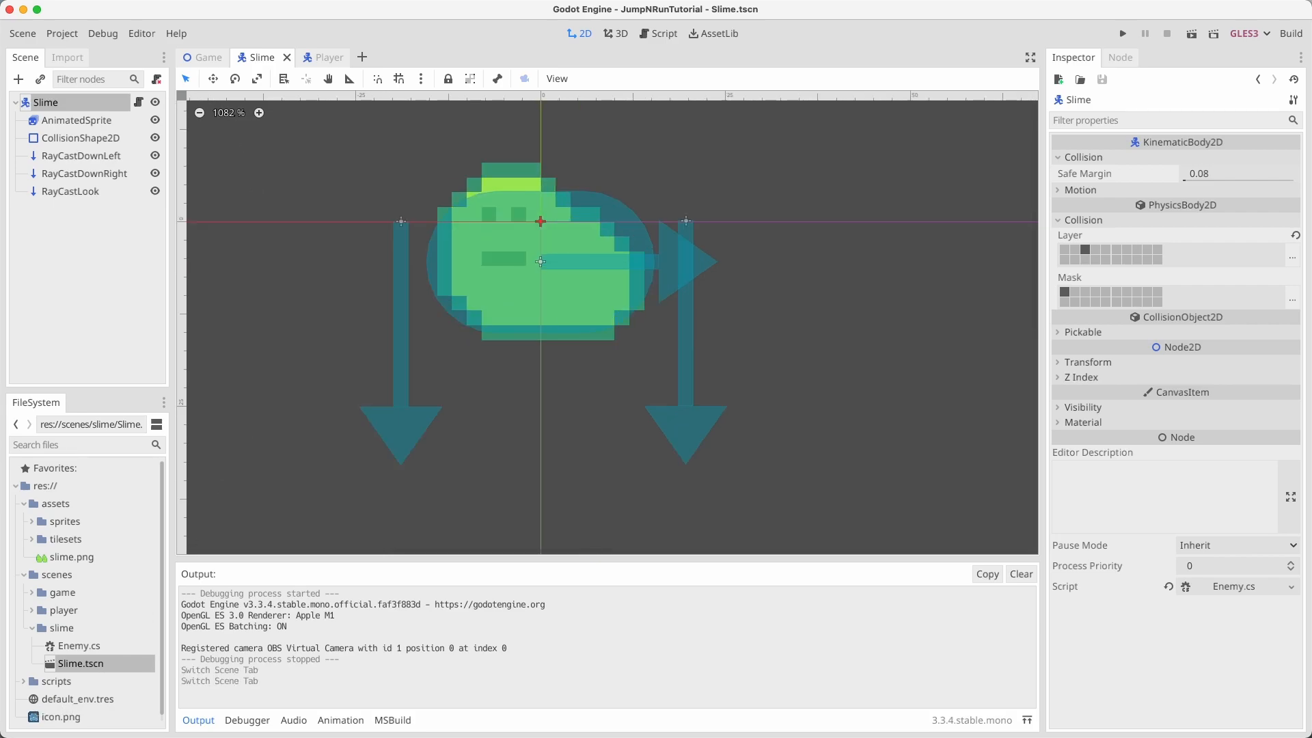